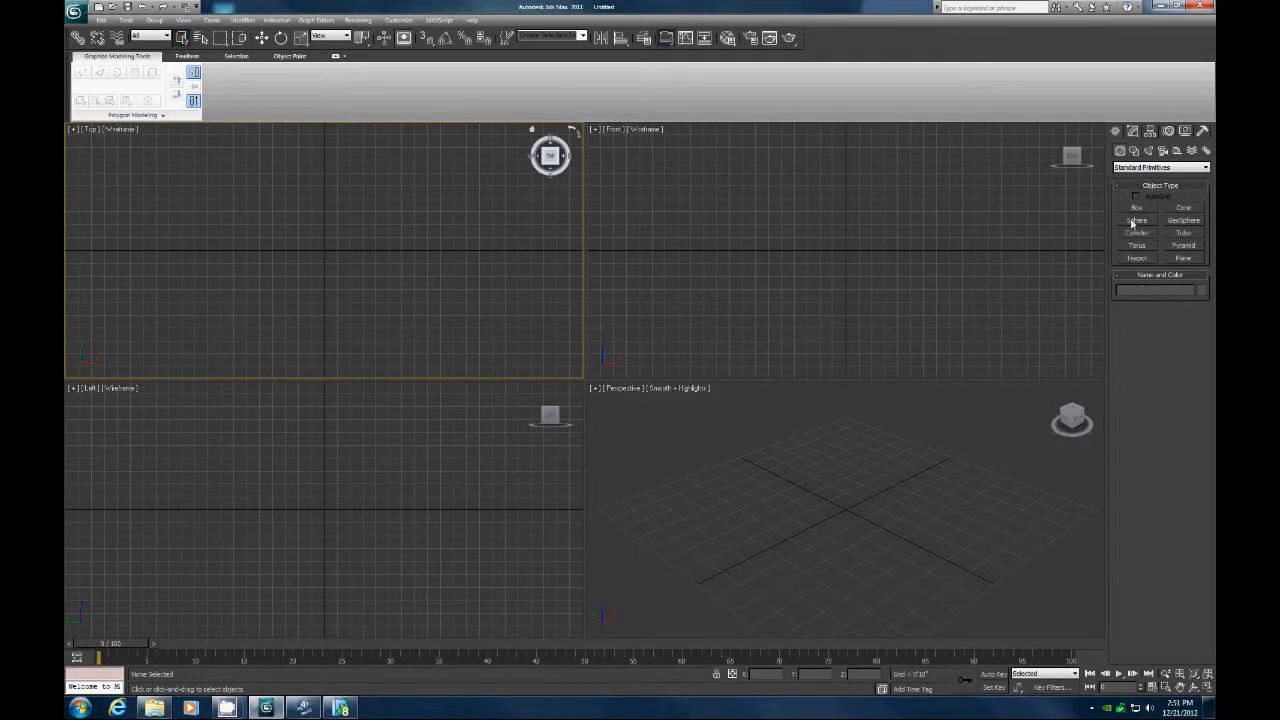
Draw a long thin box in the top view and adjust its dimensions to 2x4 board proportions.
left_click(1136, 206)
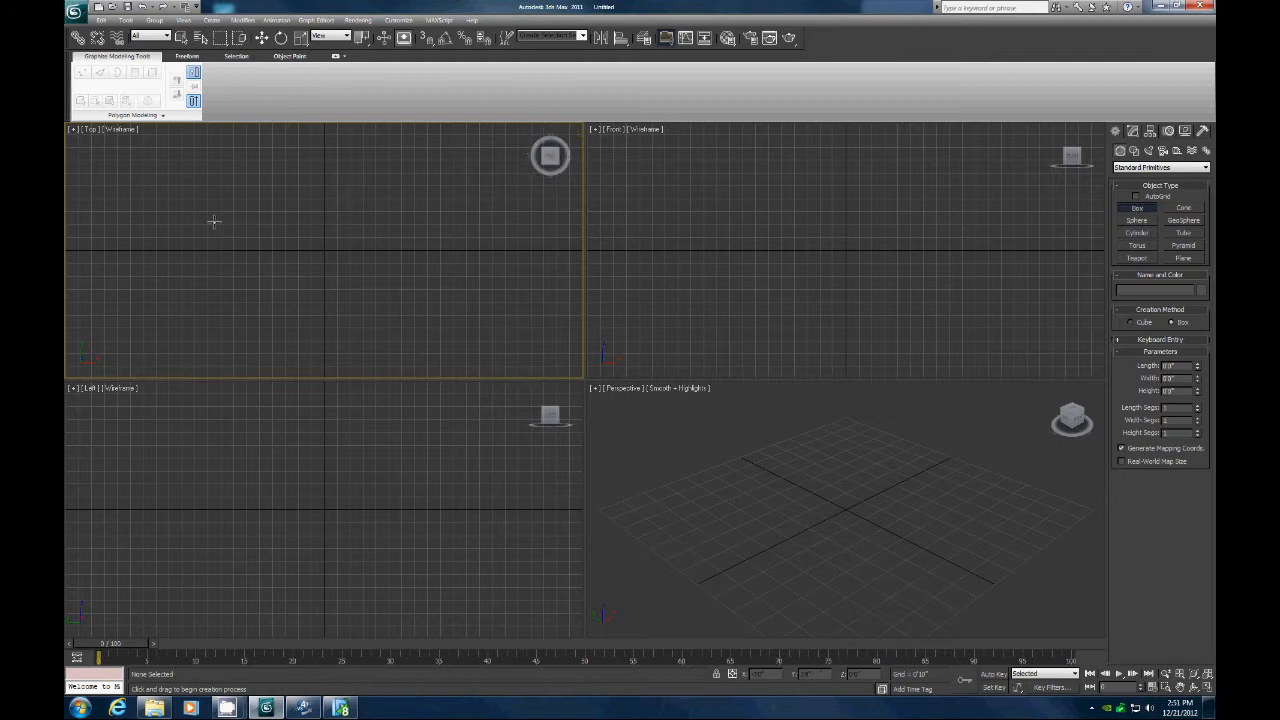
left_click_drag(212, 224, 444, 224)
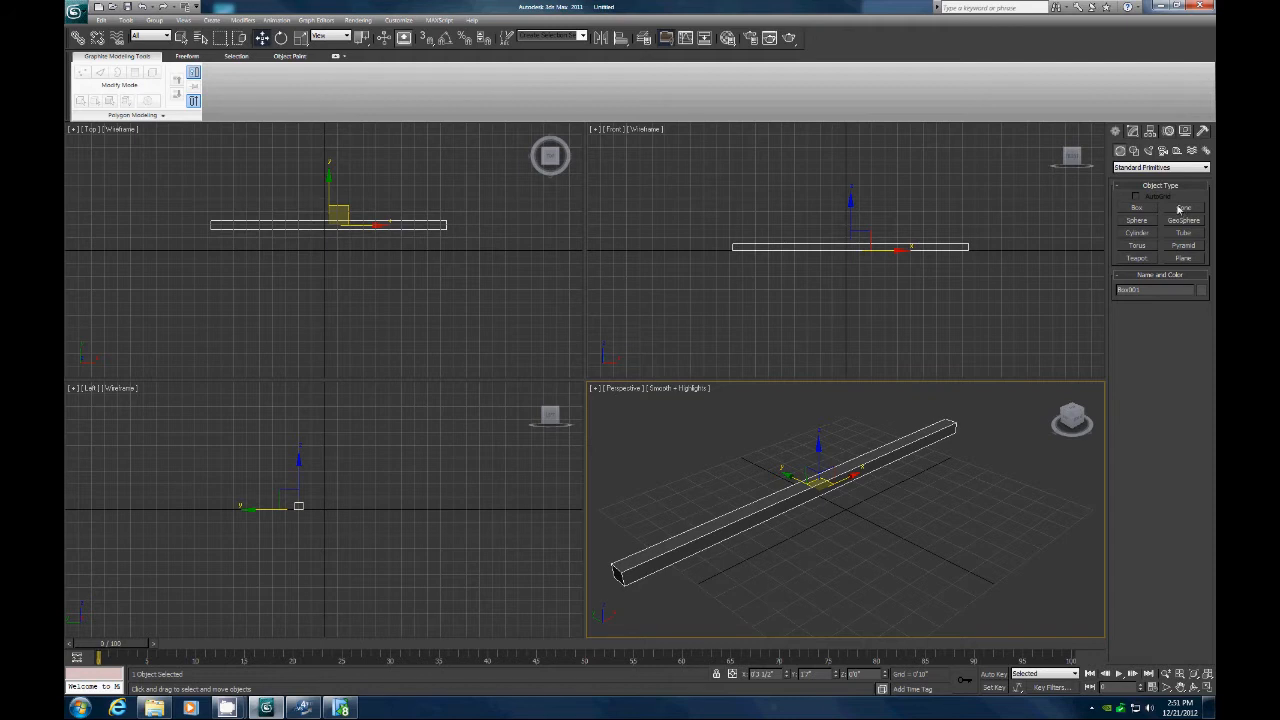
left_click(1132, 132)
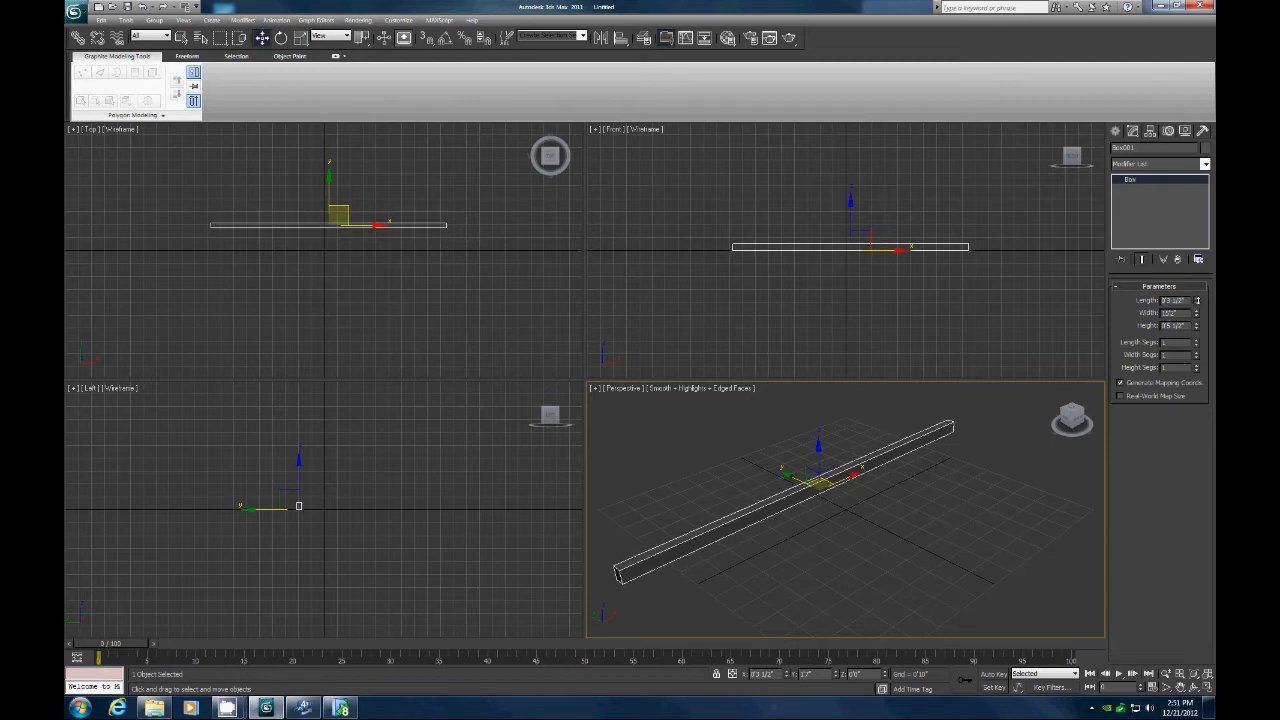
triple_click(1170, 312)
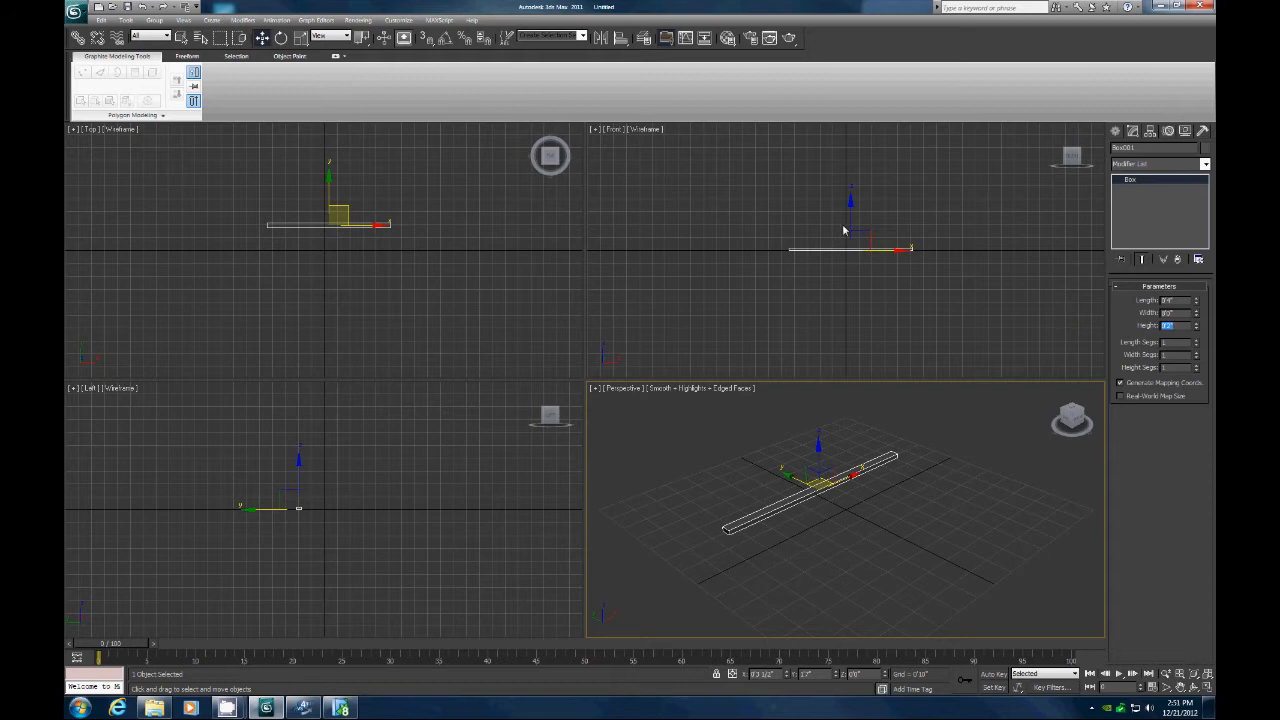
left_click(284, 38)
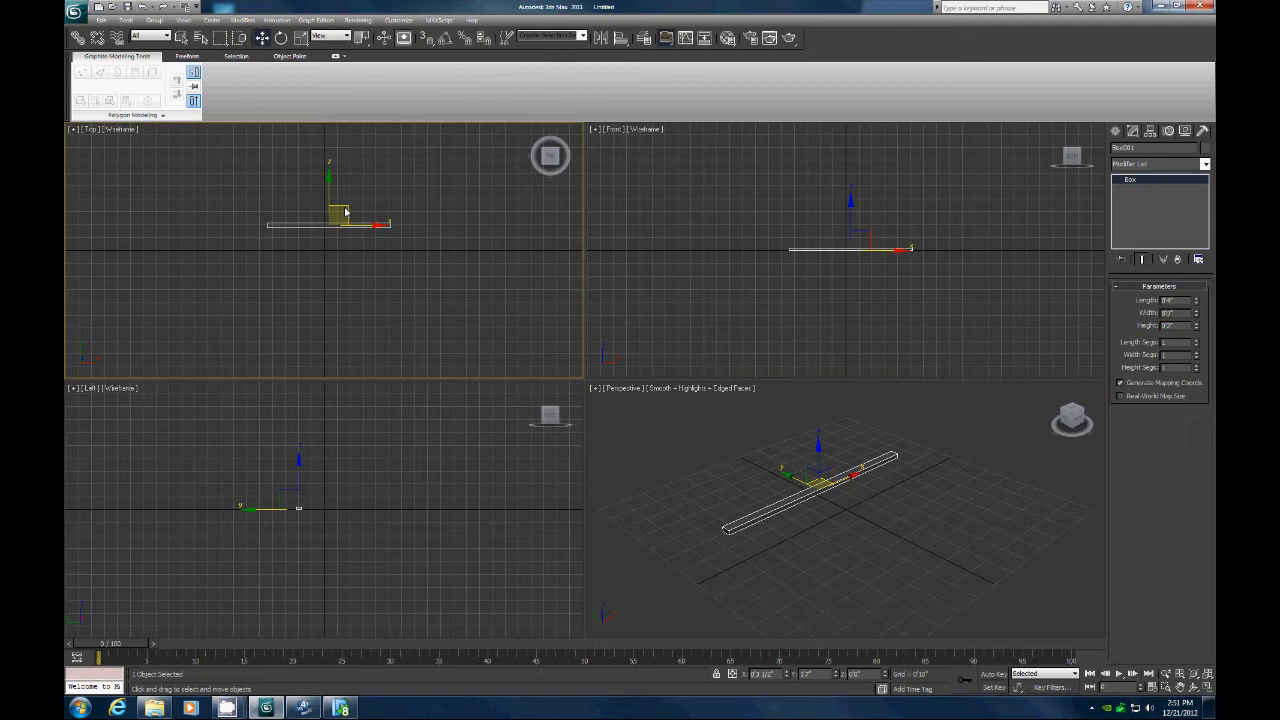
Convert the board into an editable poly via the right-click shortcut menu.
right_click(344, 212)
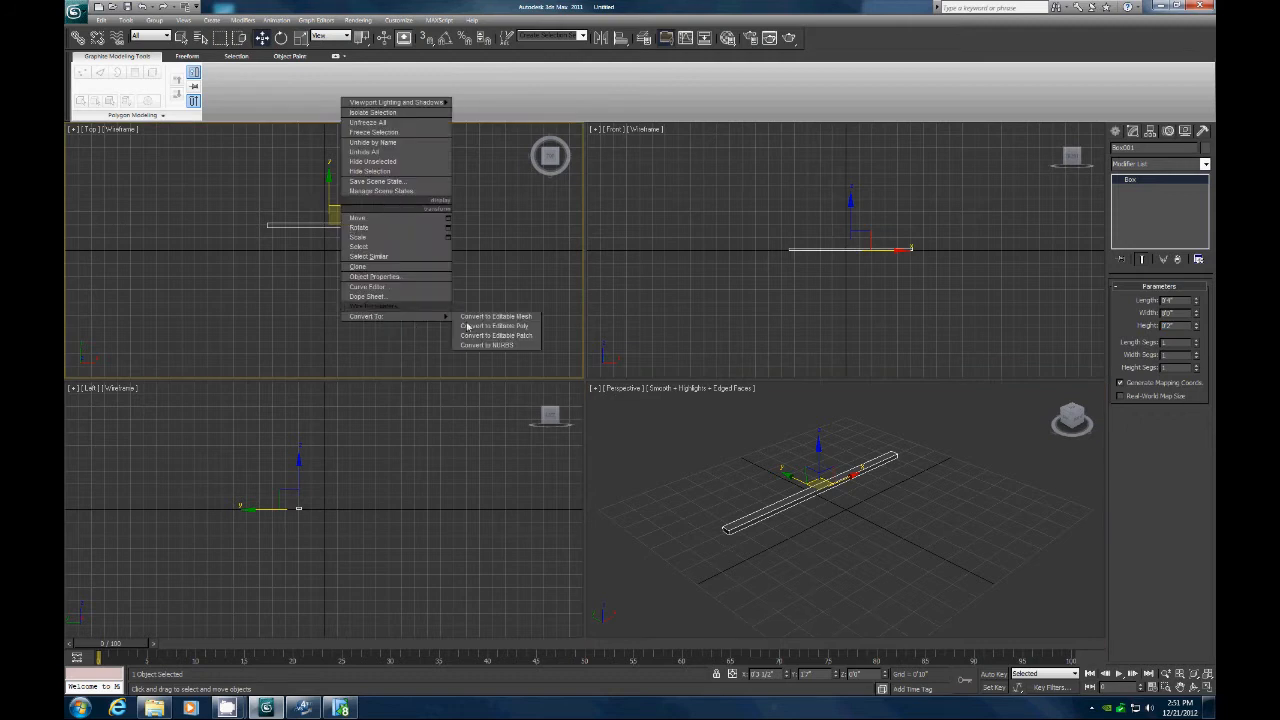
left_click(492, 326)
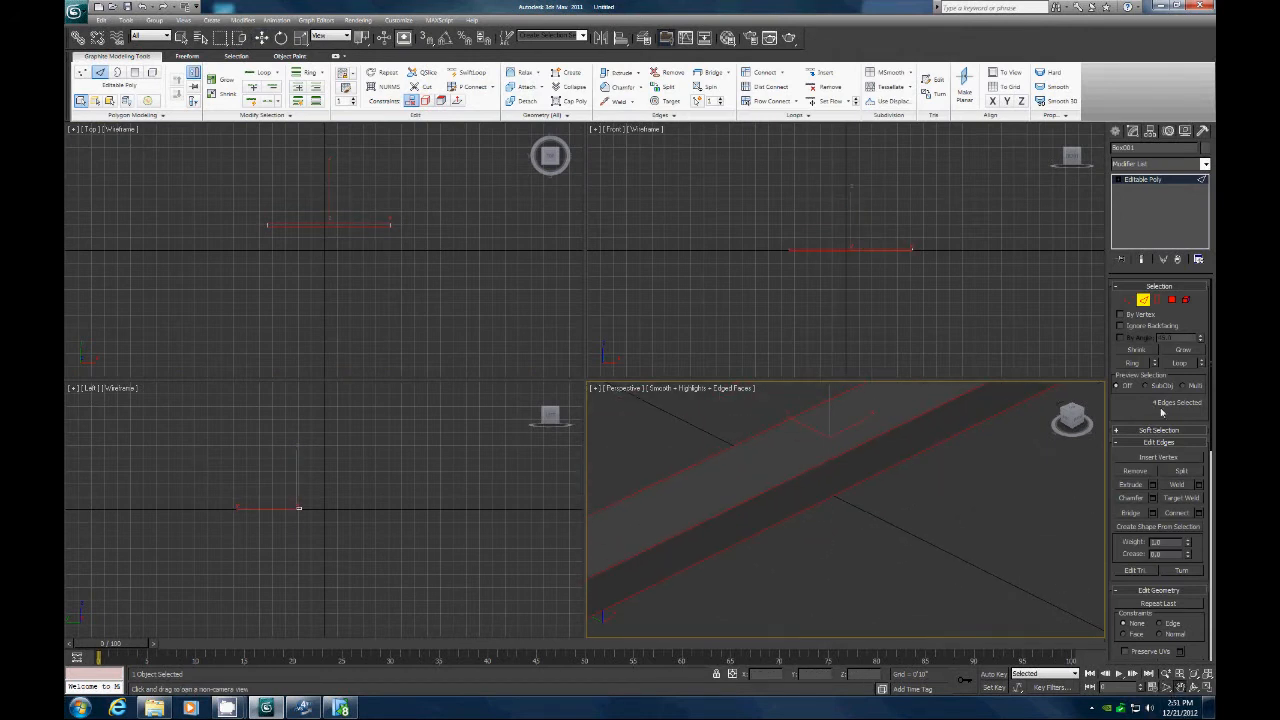
left_click(624, 88)
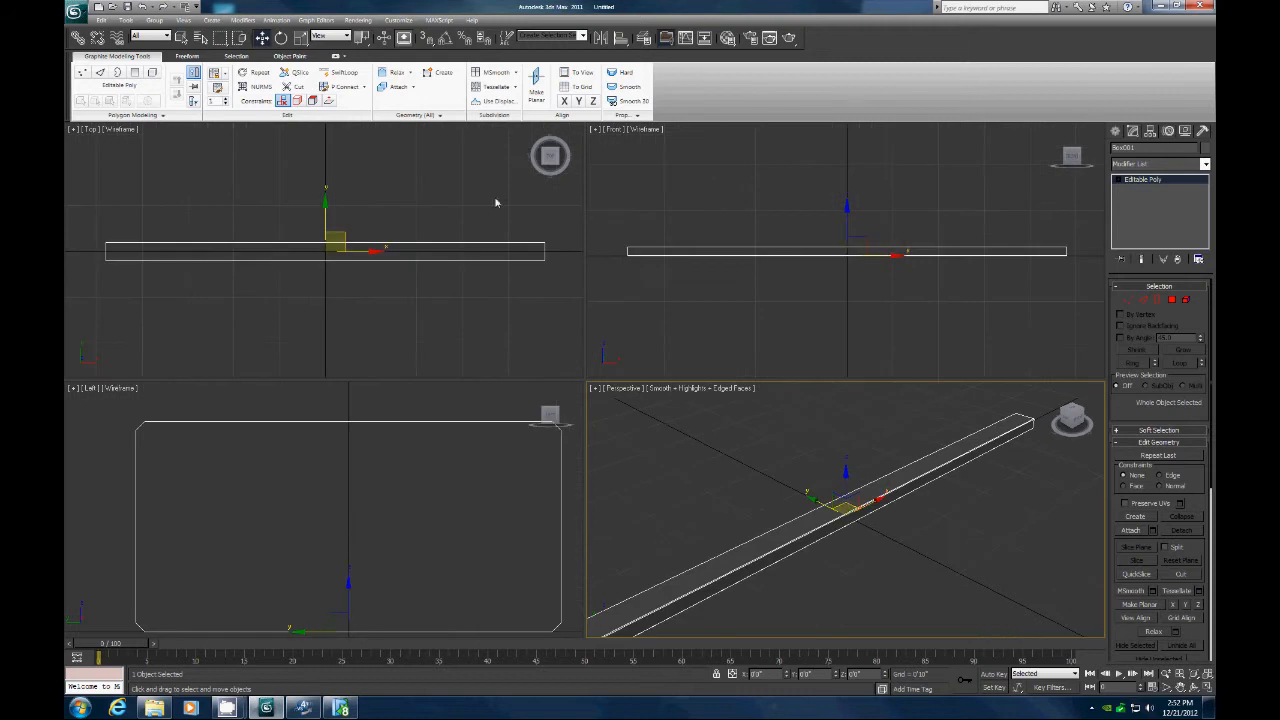
mouse_move(192, 204)
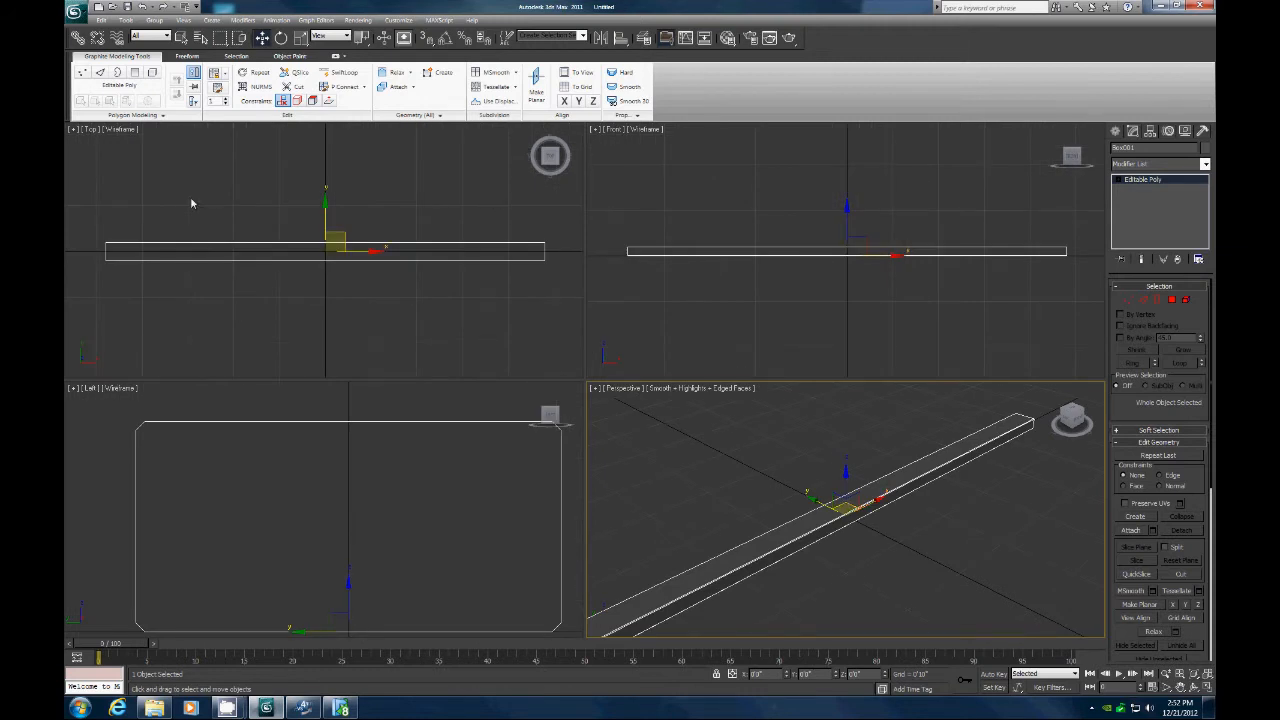
mouse_move(488, 288)
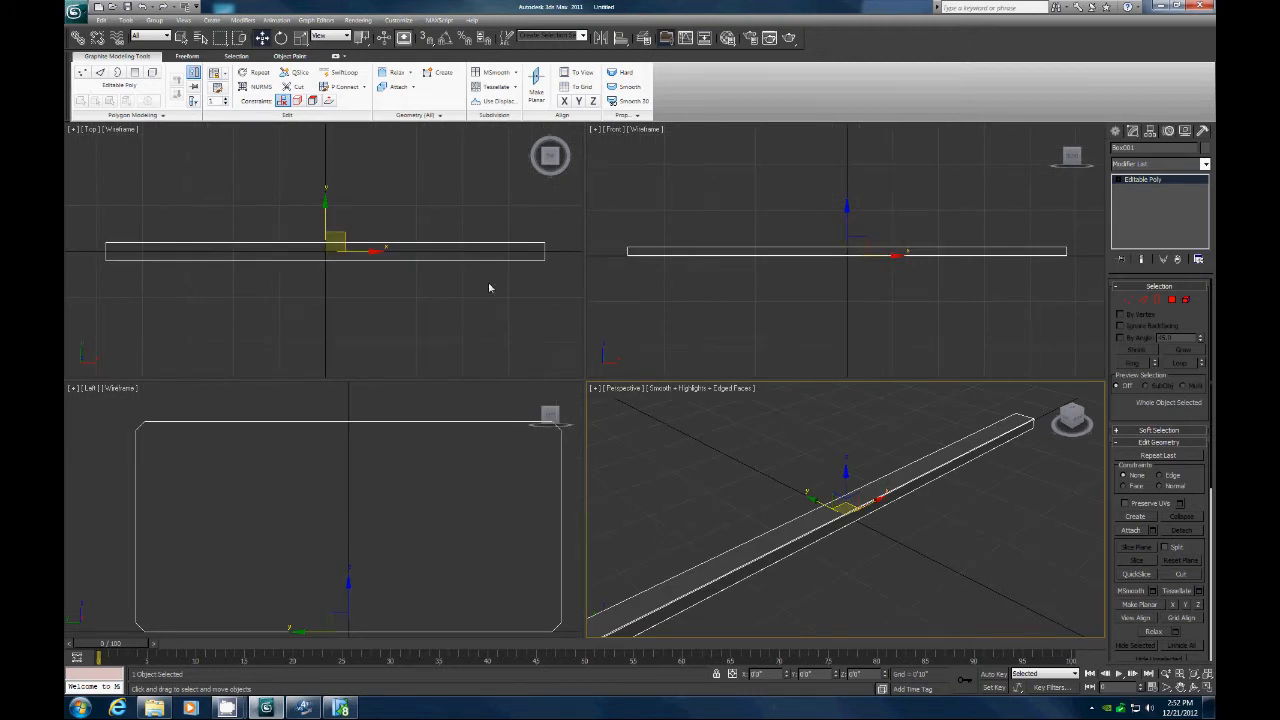
mouse_move(196, 294)
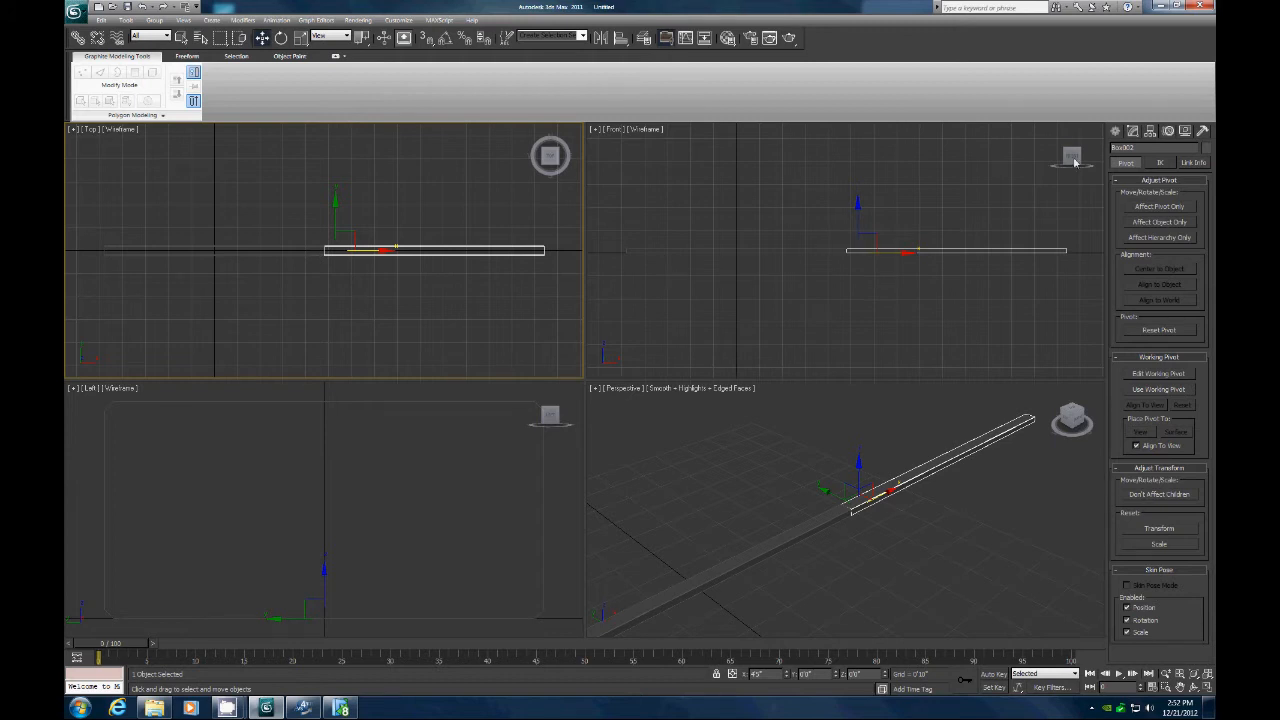
Draw a rectangle shape in the top view and move it to the board's far end.
left_click(1116, 132)
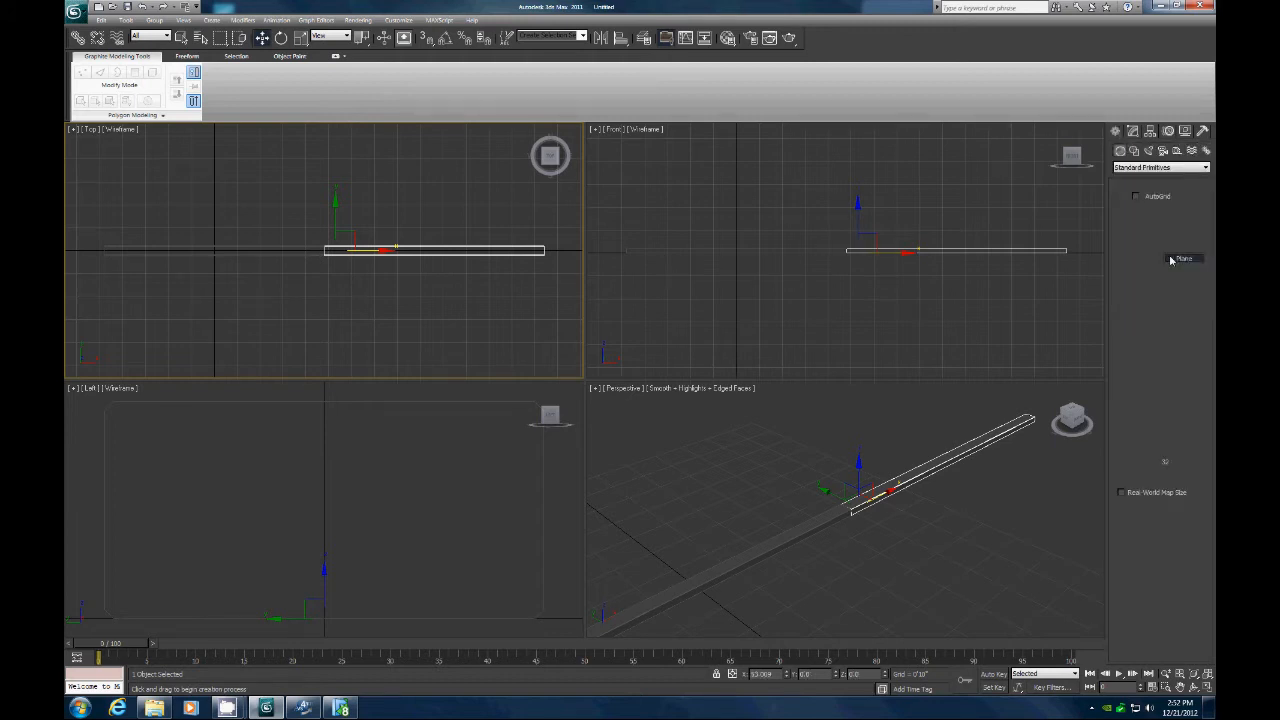
left_click(1184, 258)
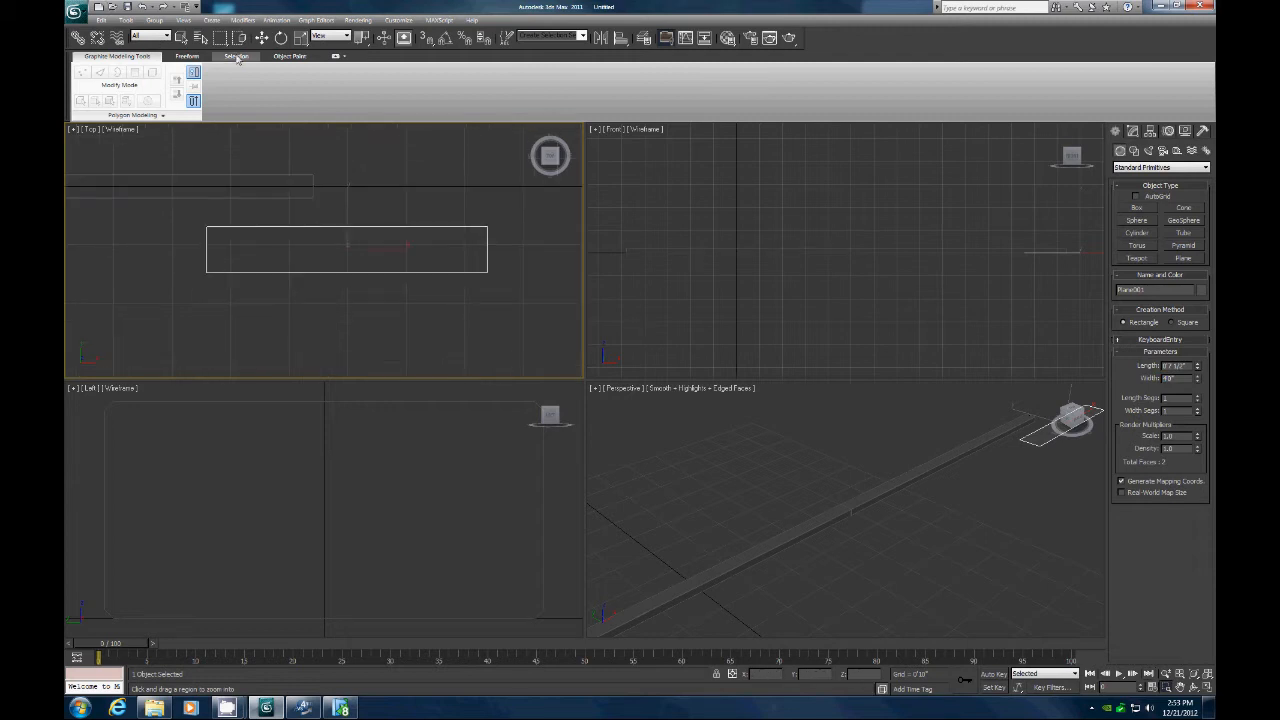
left_click(262, 38)
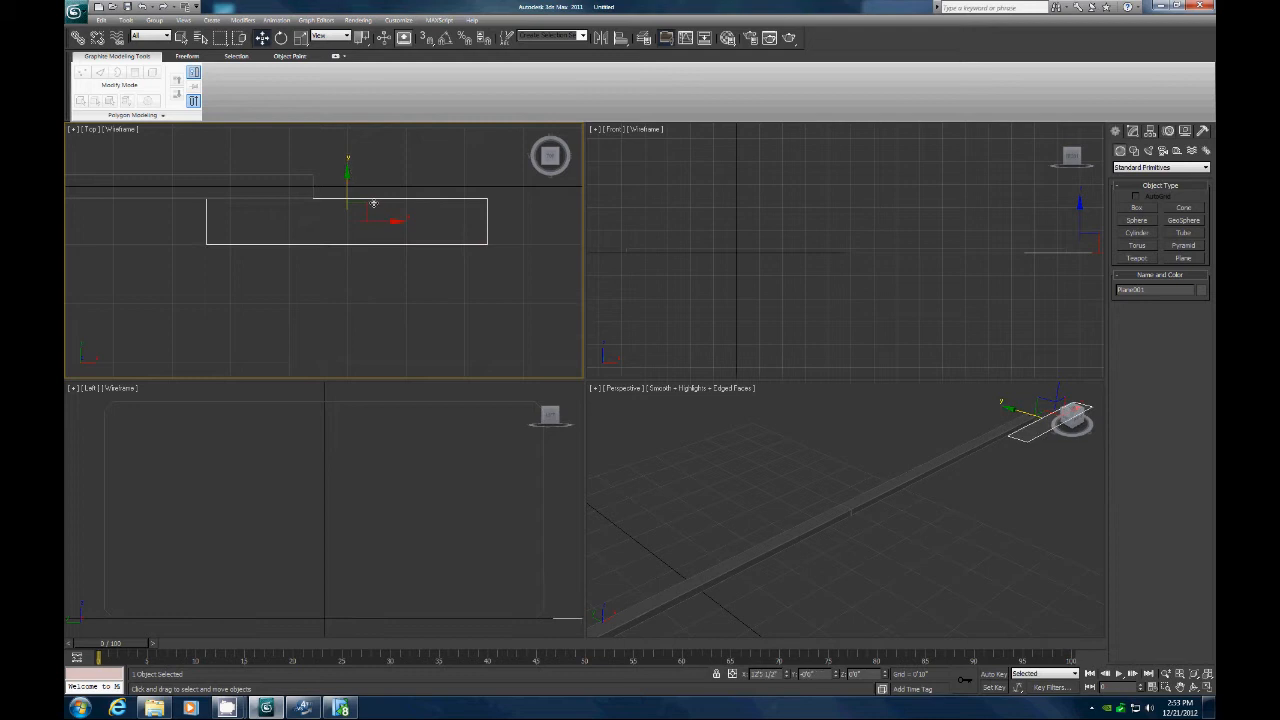
left_click_drag(374, 204, 484, 198)
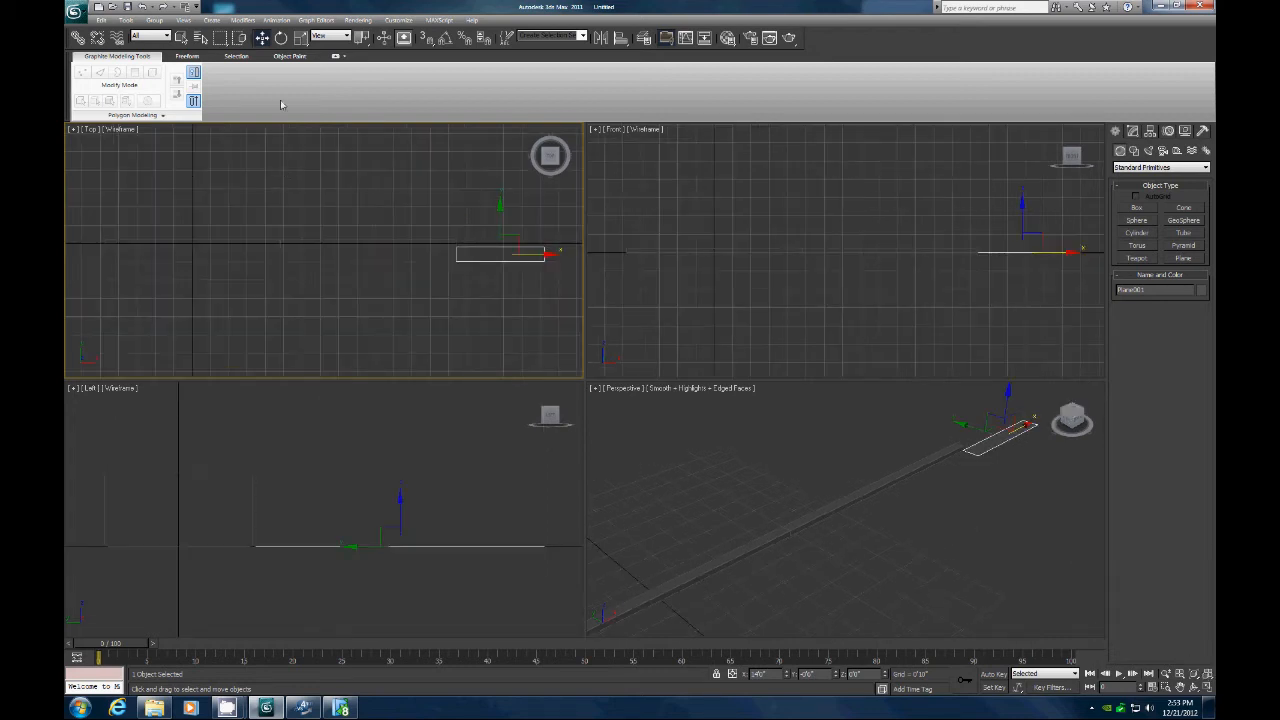
Use the top-view shortcut menu on the board and reposition it with the Move tool.
right_click(350, 204)
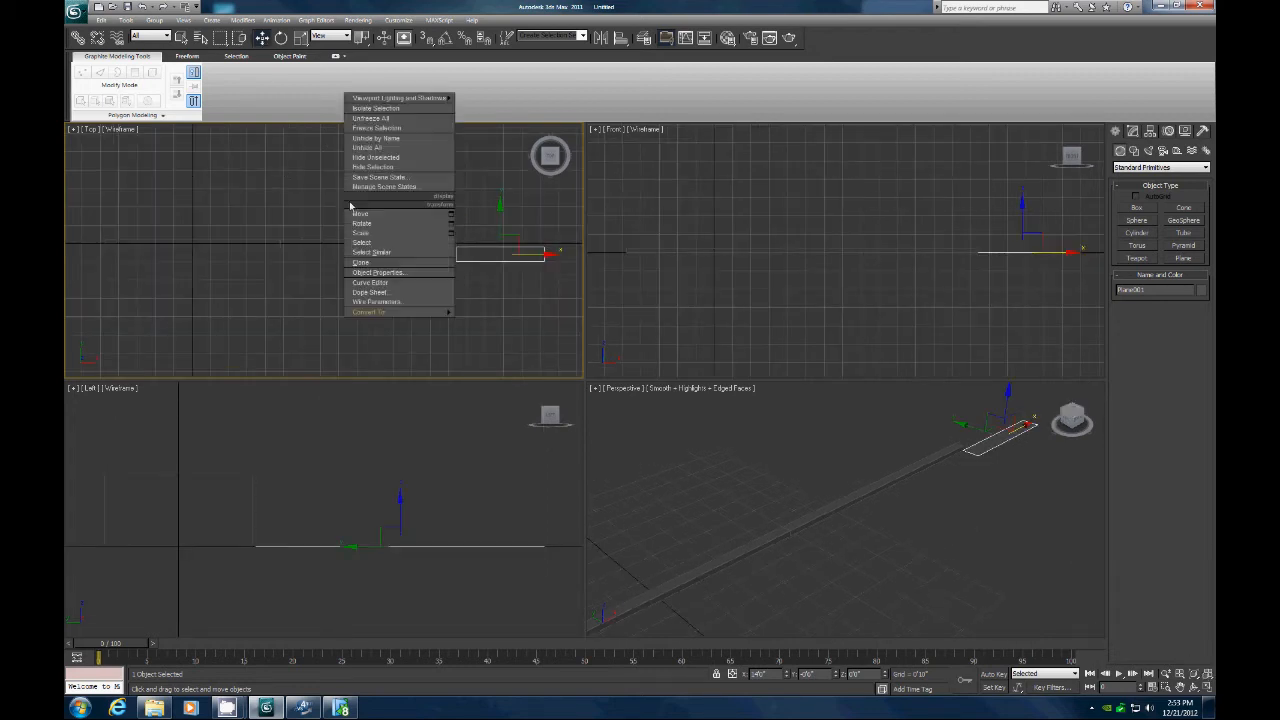
left_click(390, 238)
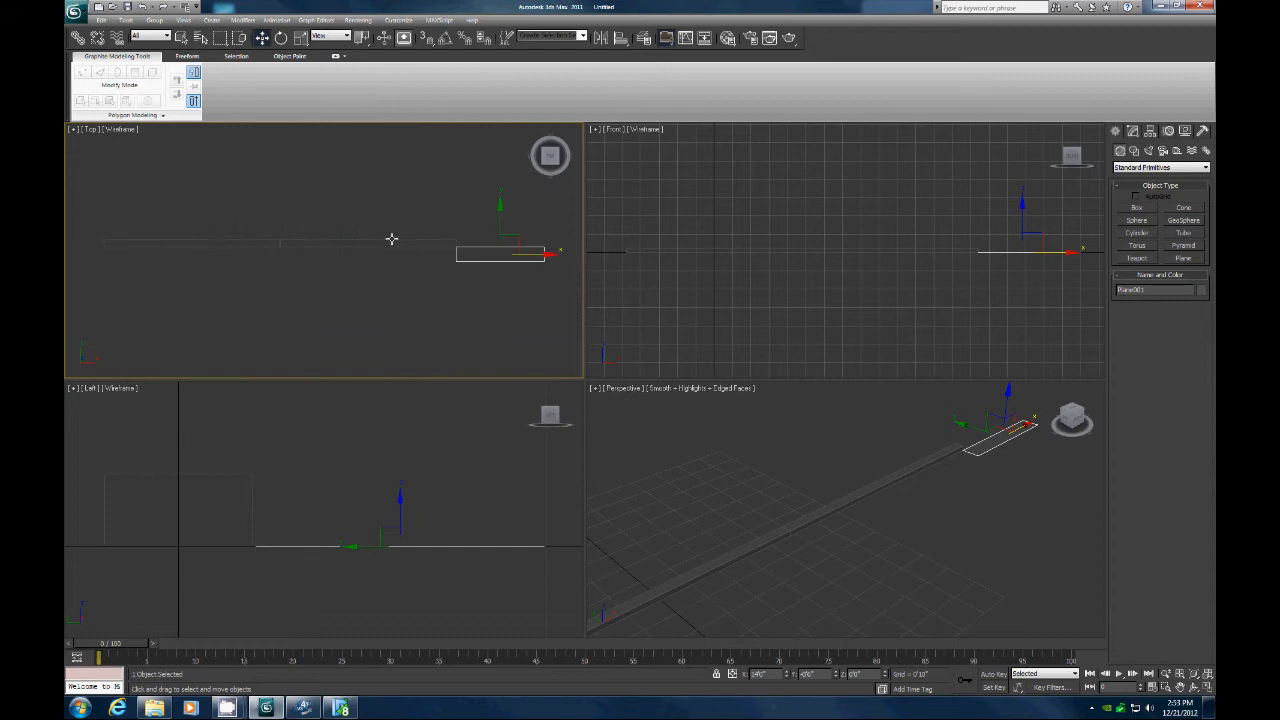
left_click_drag(500, 250, 400, 244)
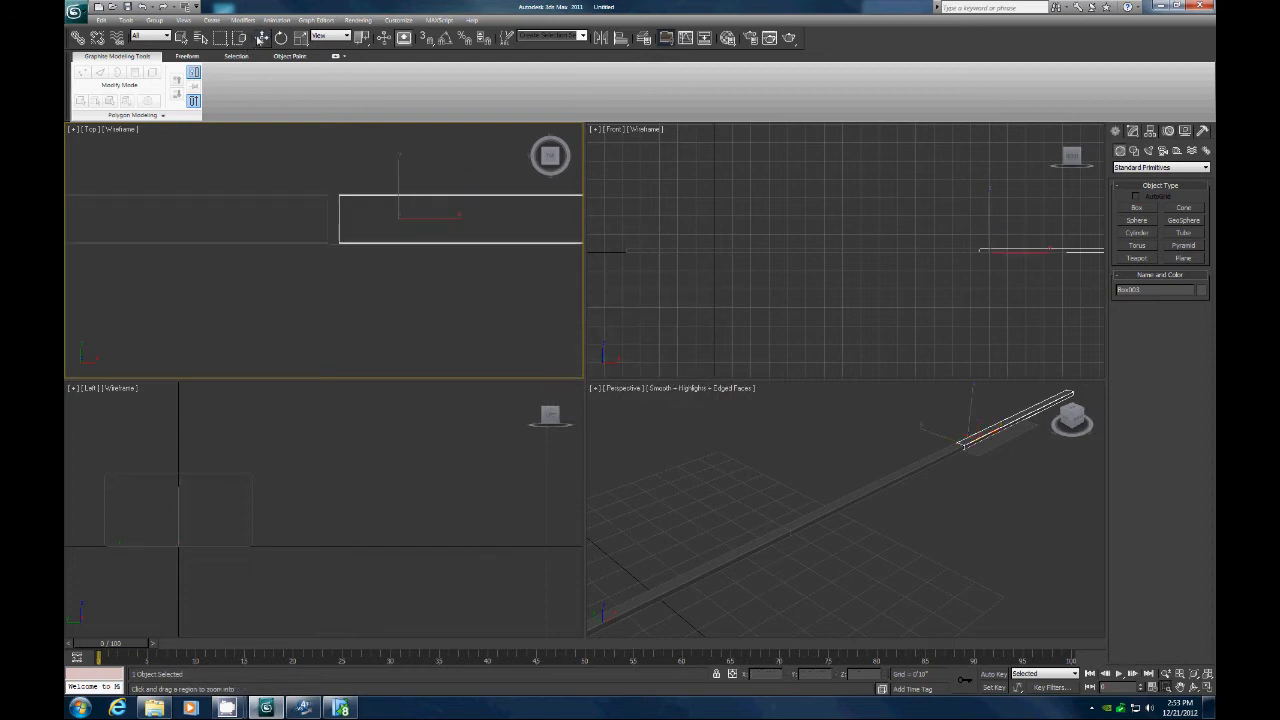
left_click(262, 38)
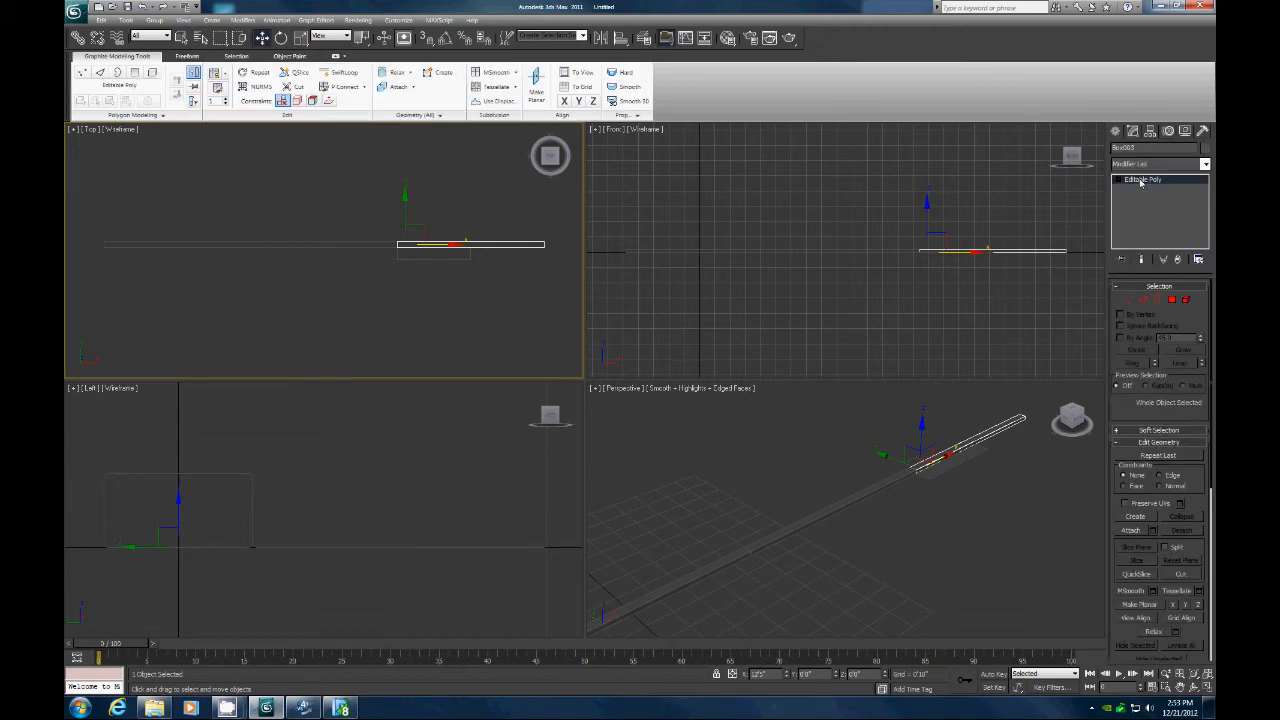
Switch to Edge level and select the board's lengthwise edges for chamfering.
left_click(1128, 300)
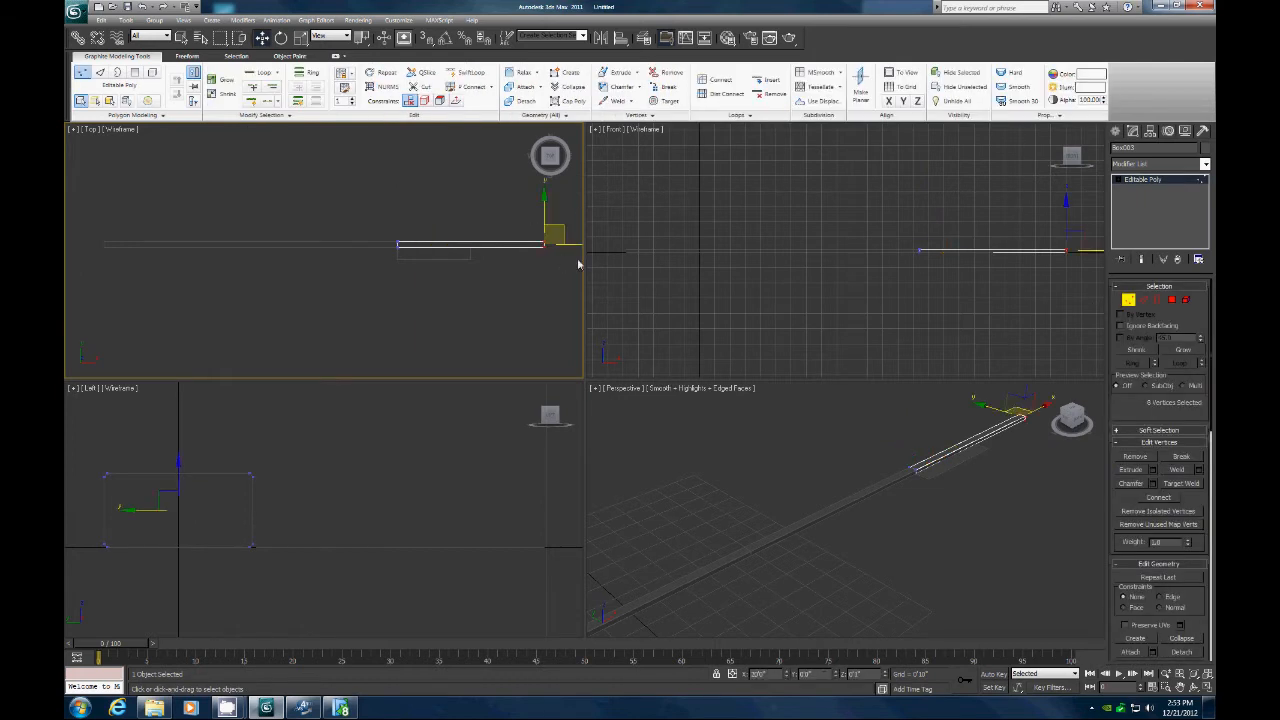
left_click_drag(556, 236, 500, 250)
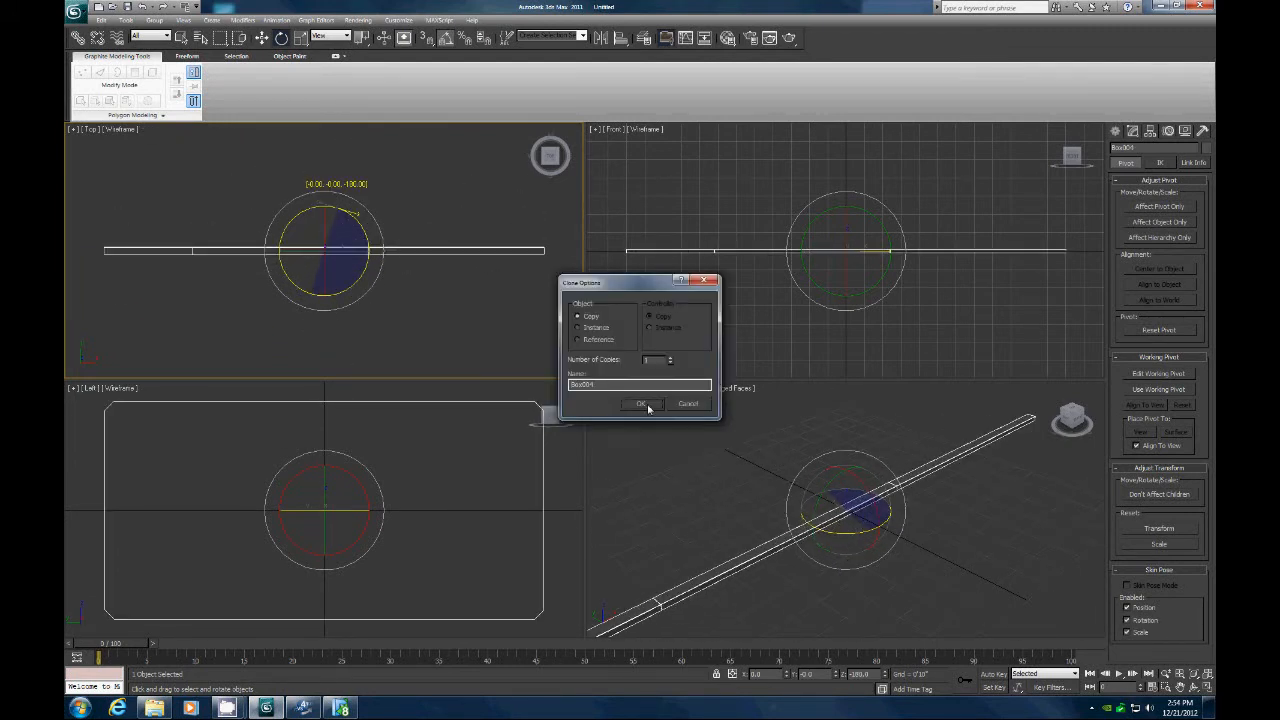
Cancel the clone options prompt and move the board into position around the origin.
left_click(644, 404)
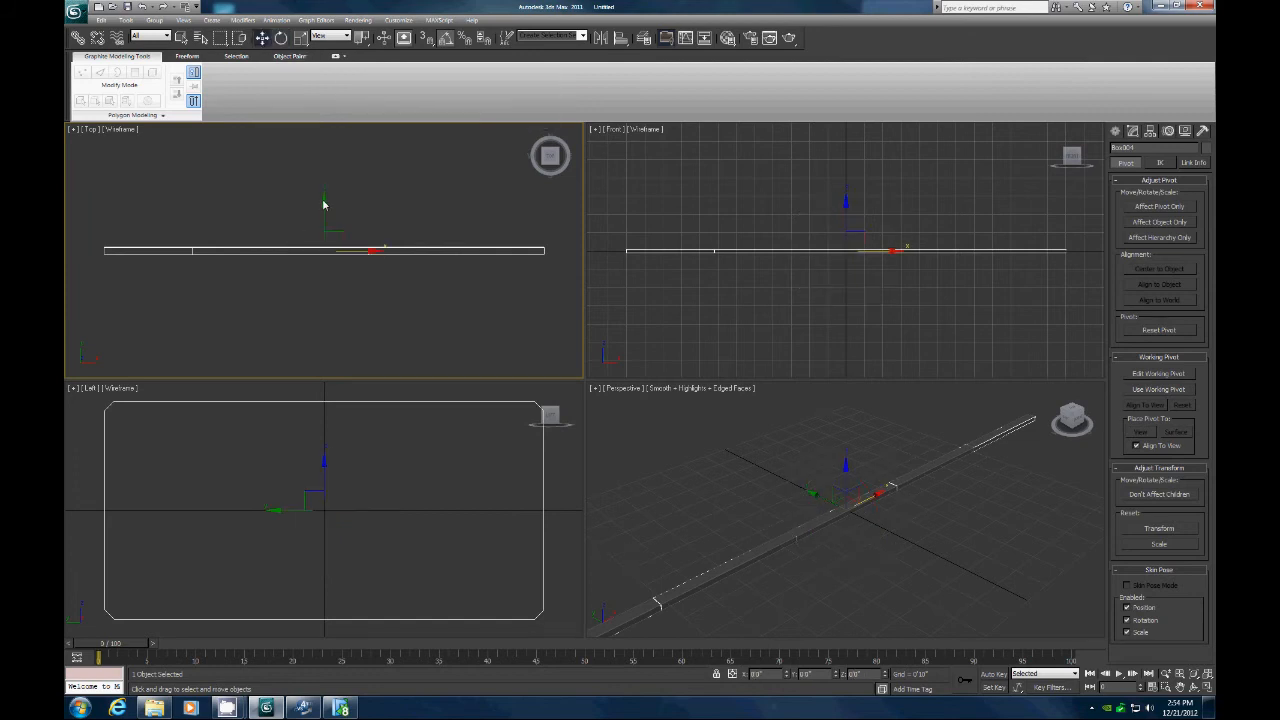
left_click_drag(324, 204, 332, 212)
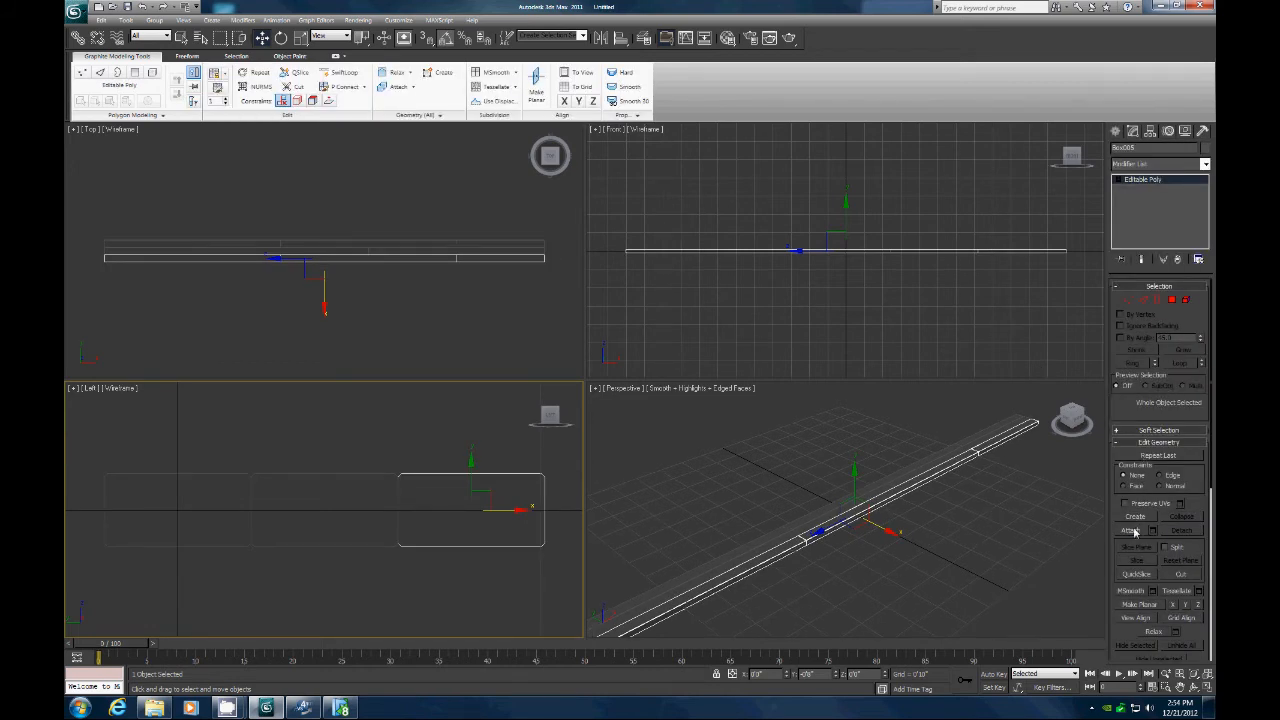
Shift-move the board to create copies lying side by side, snapping each against the previous one.
left_click(1132, 530)
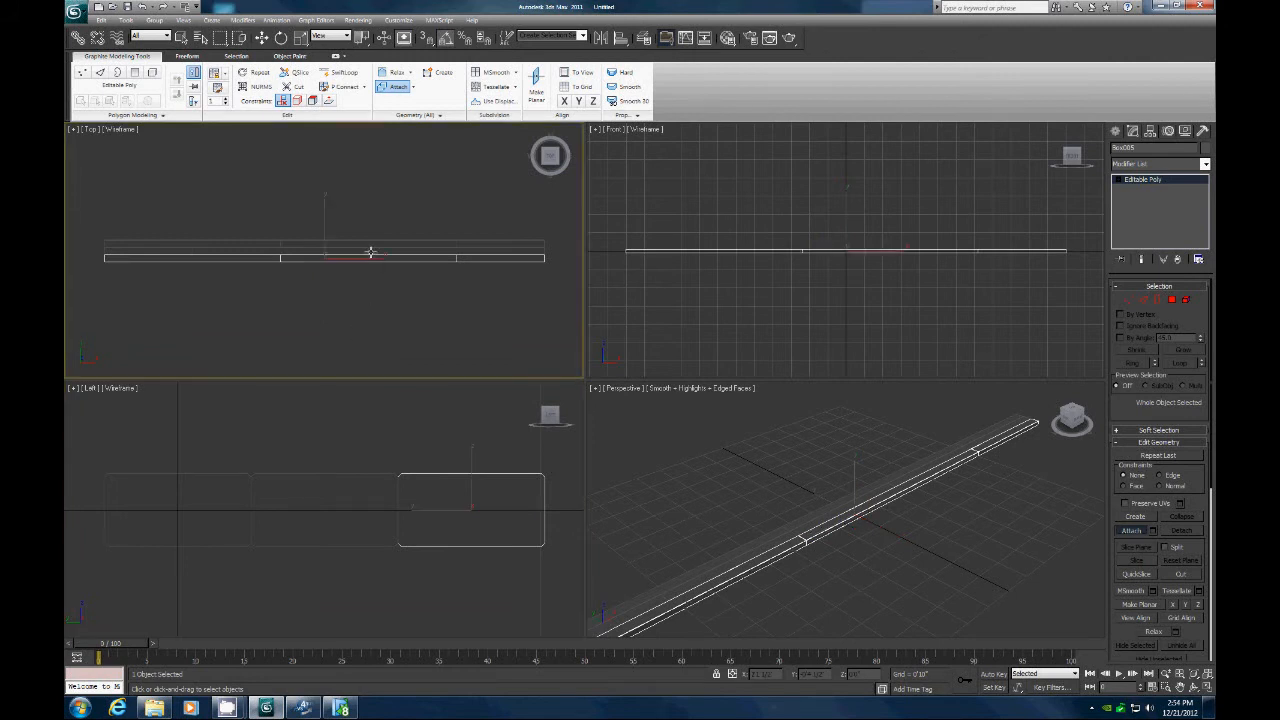
left_click(1132, 530)
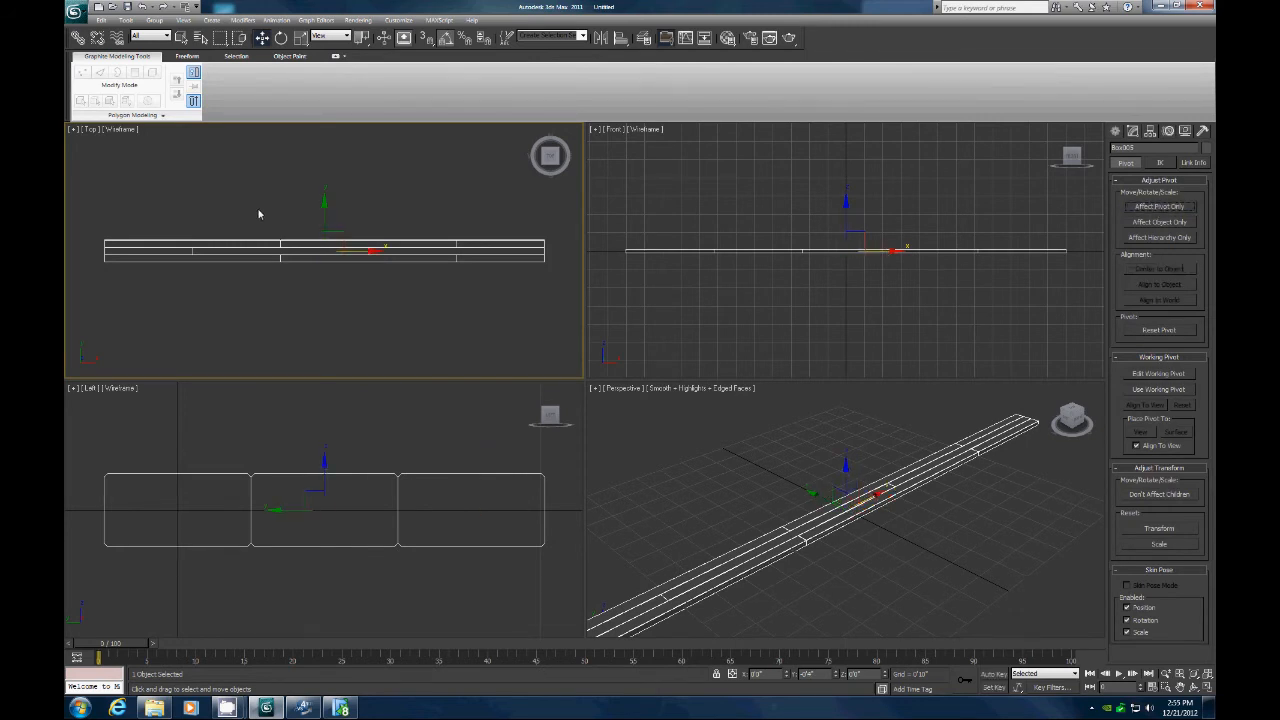
left_click(280, 36)
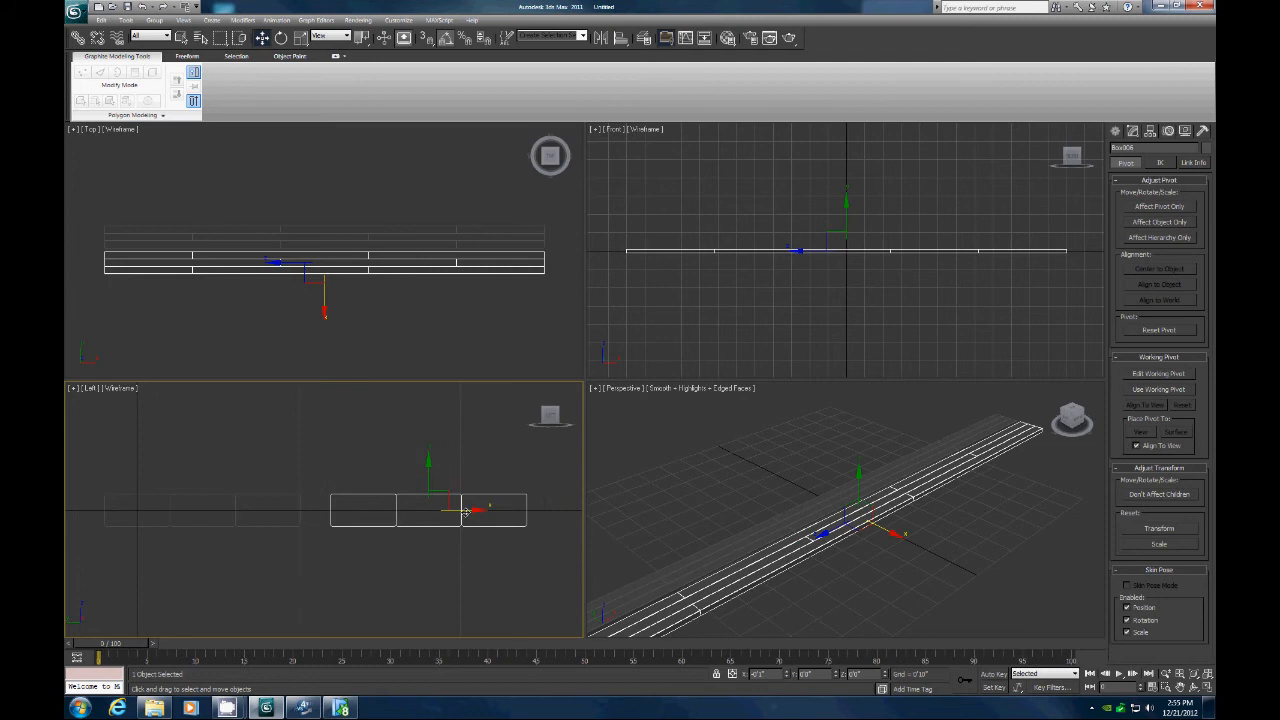
left_click_drag(464, 512, 436, 512)
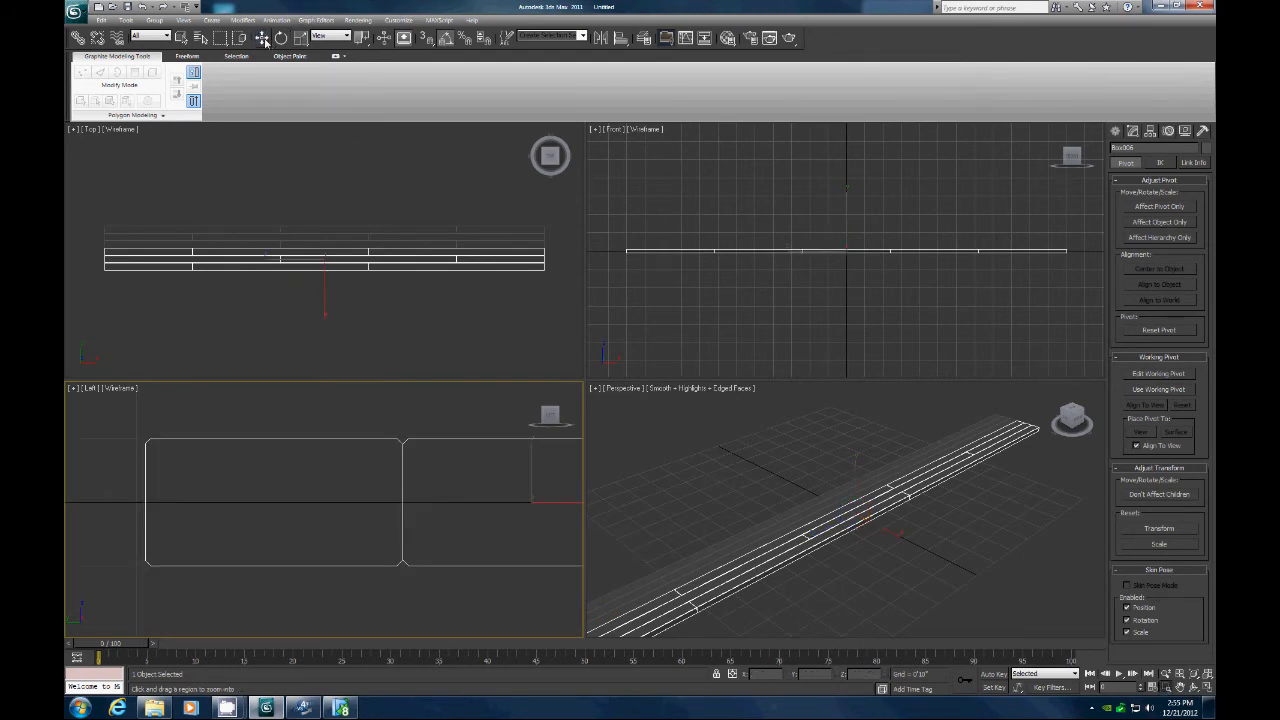
left_click(262, 36)
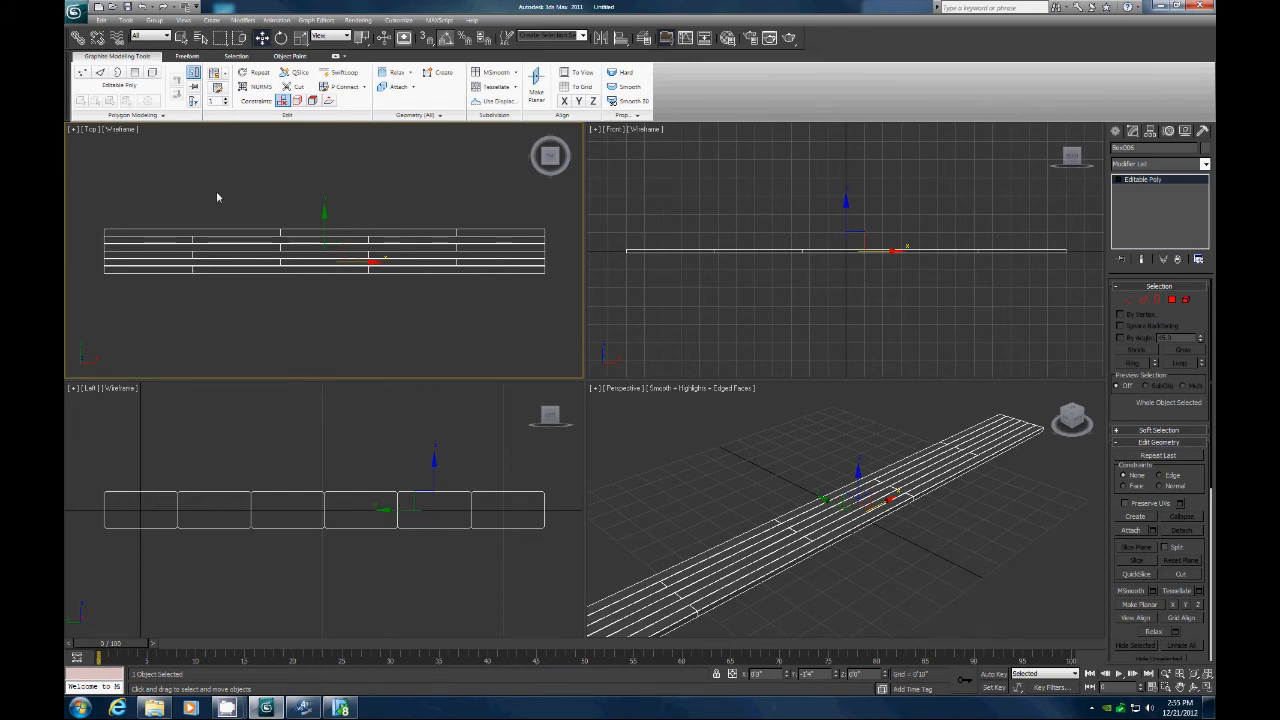
mouse_move(500, 218)
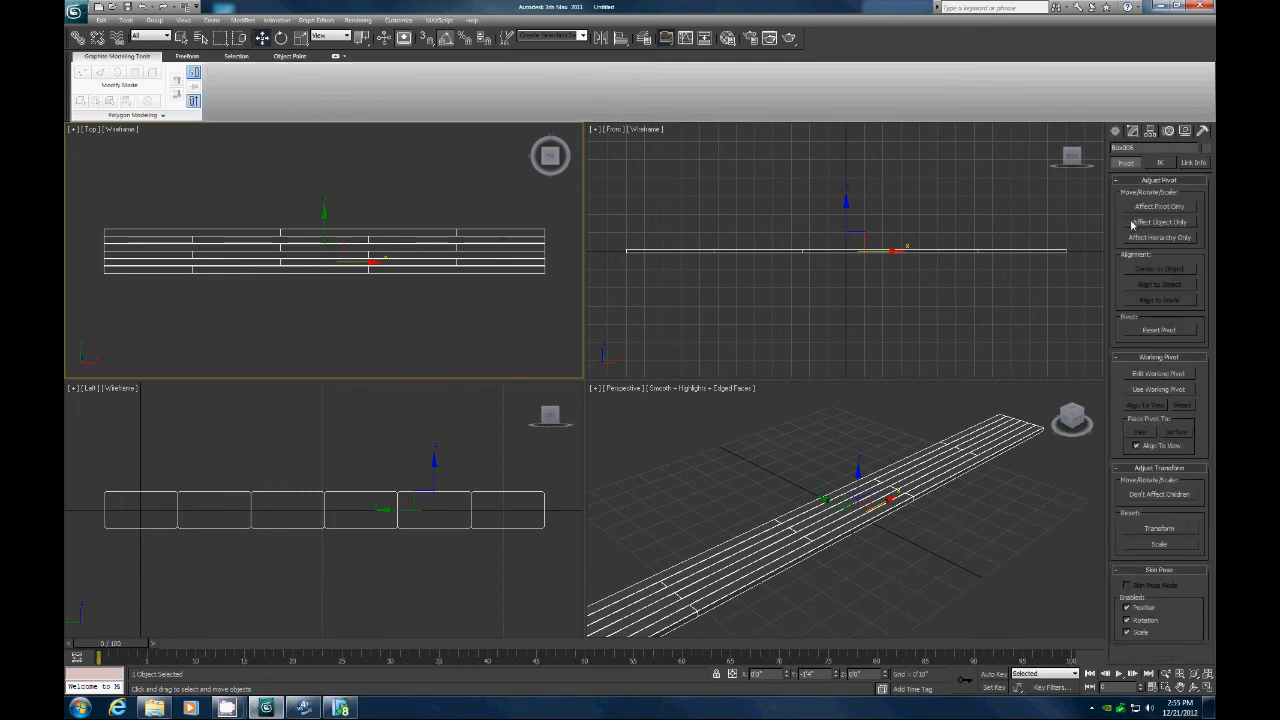
Enable Affect Pivot Only to move the outer board's pivot to its outer edge.
left_click(1158, 206)
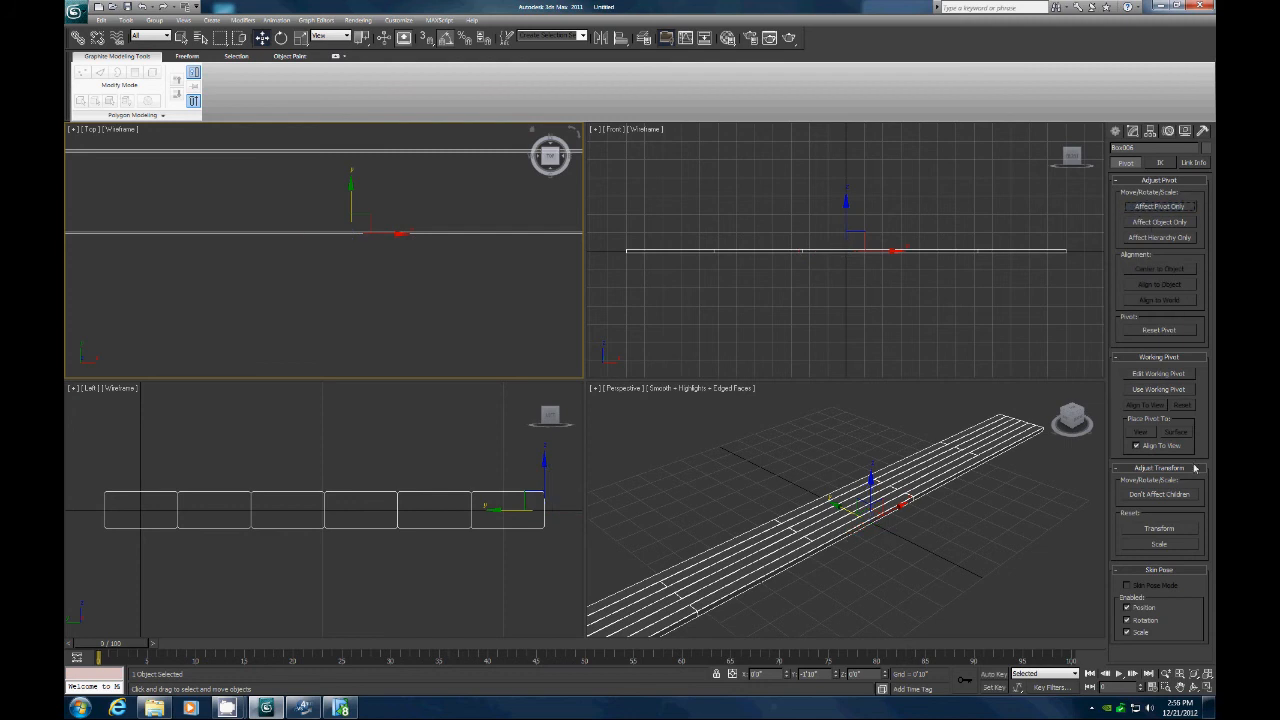
left_click(126, 20)
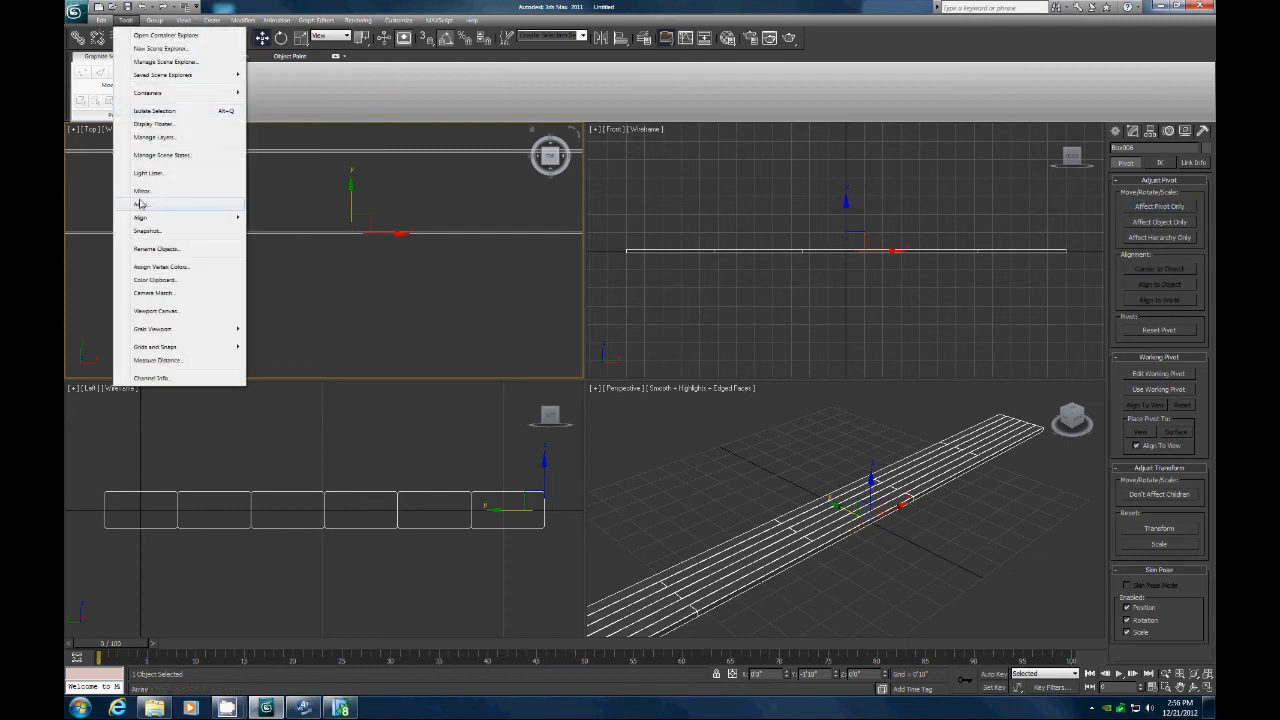
Array the board row from Tools > Array into many rows covering the floor area.
left_click(140, 204)
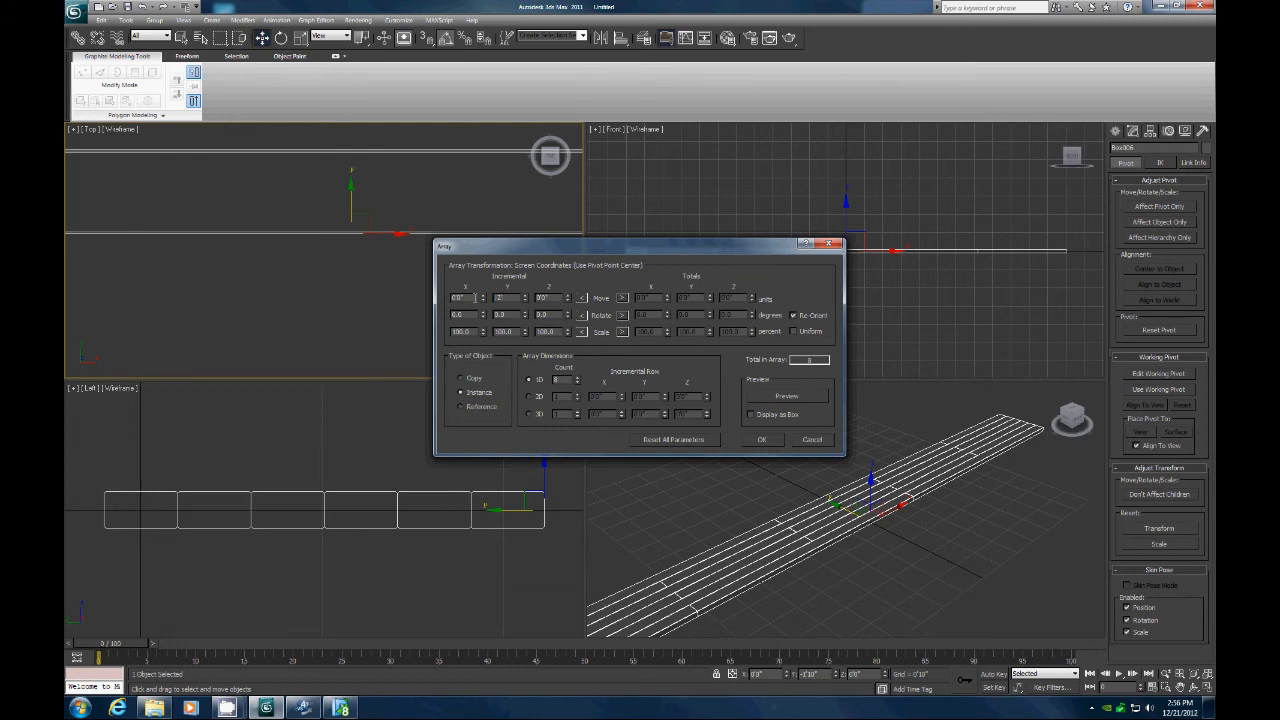
left_click(786, 396)
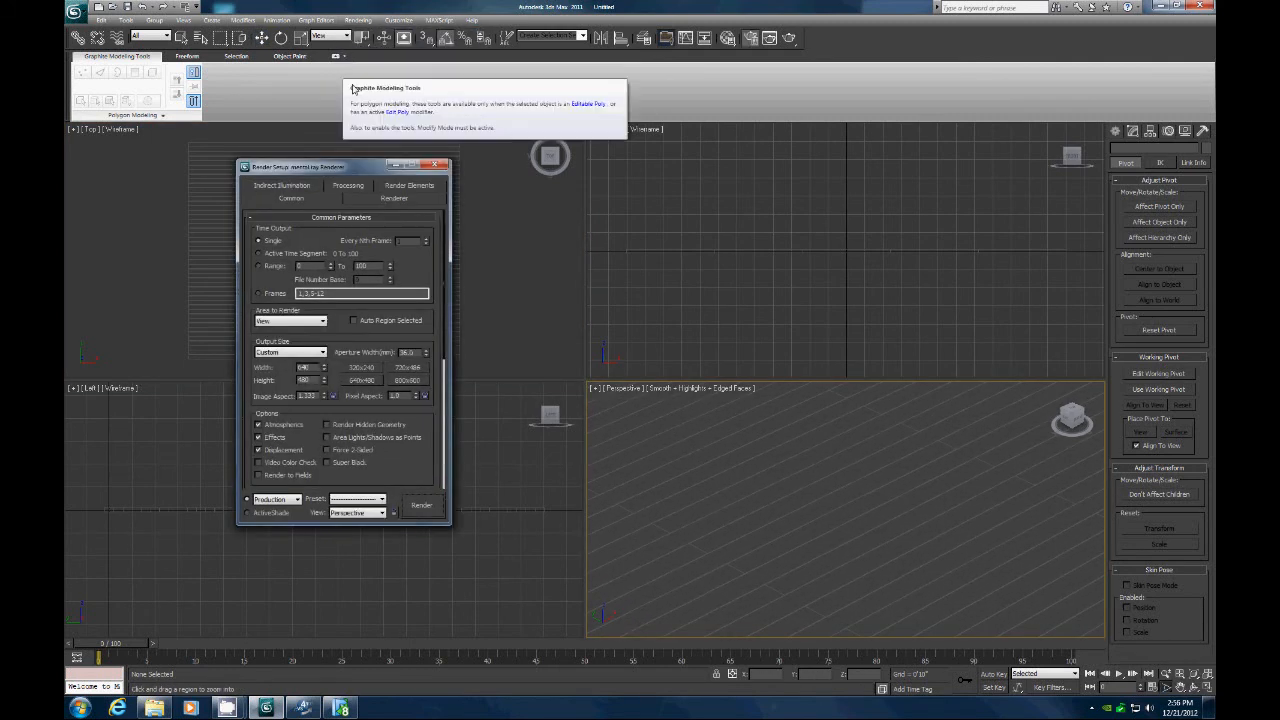
Choose a different Output Size preset in Render Setup and close the dialog.
left_click(324, 352)
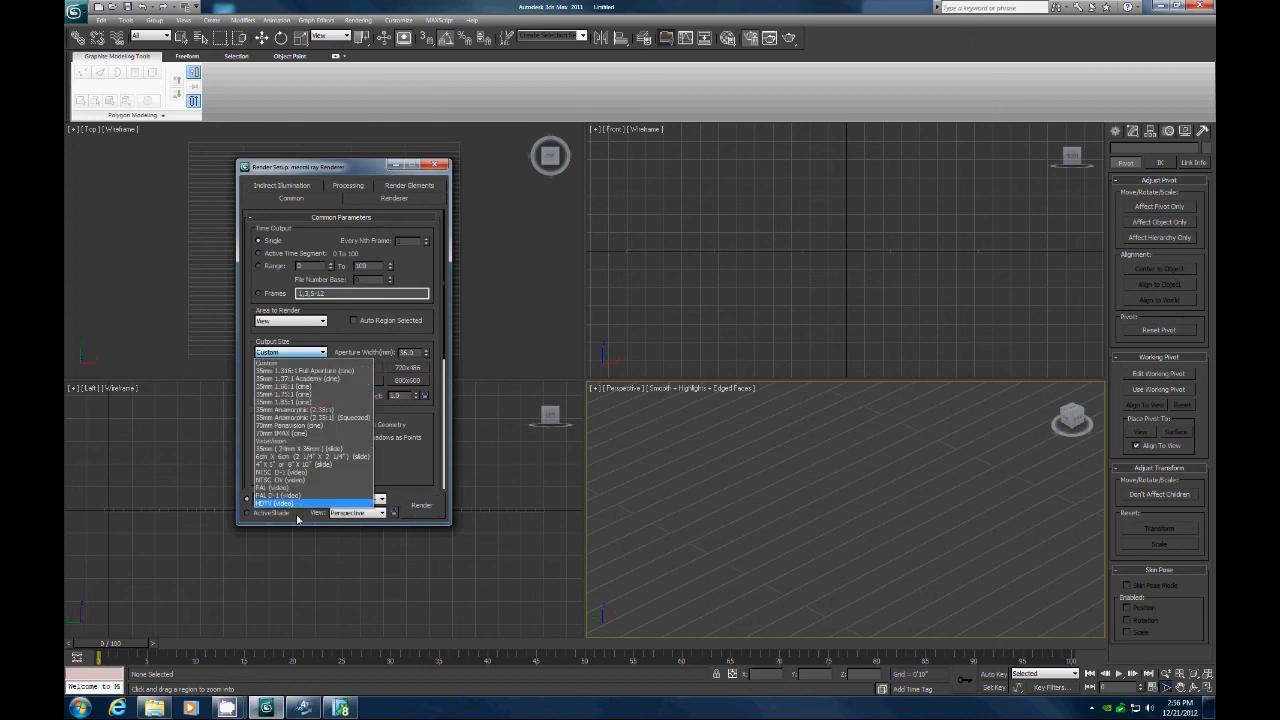
left_click(276, 504)
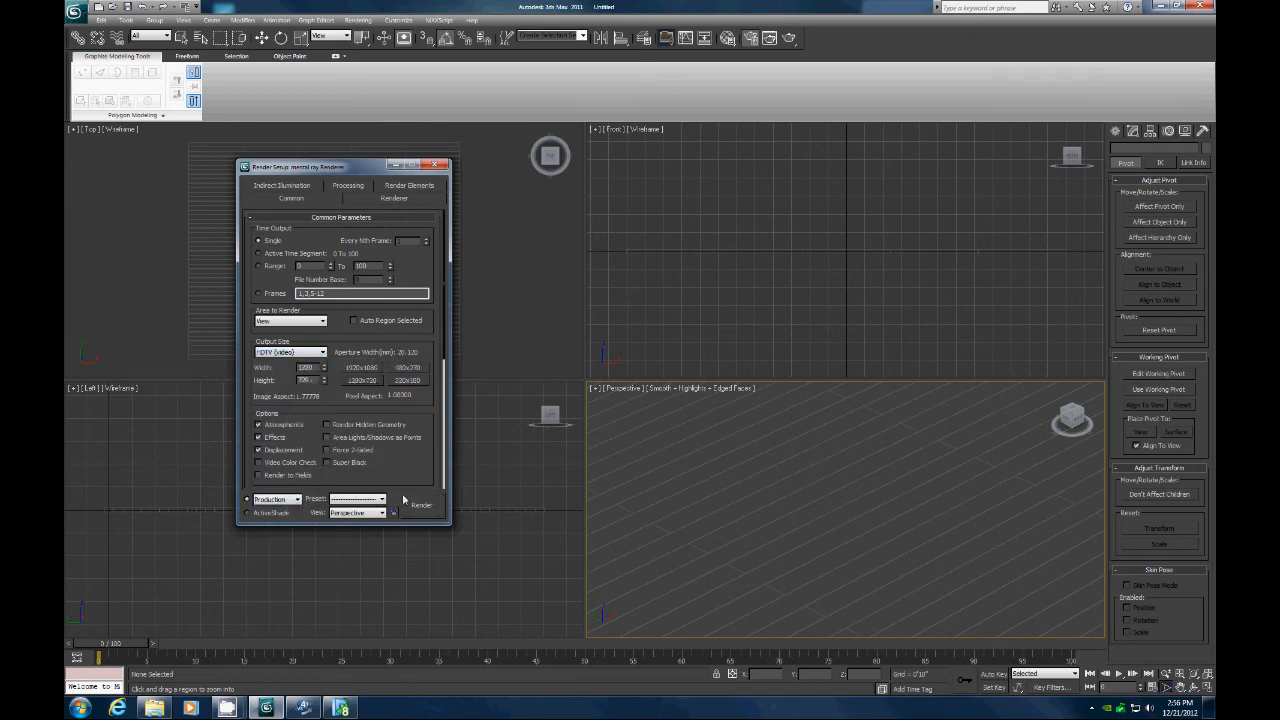
left_click(420, 504)
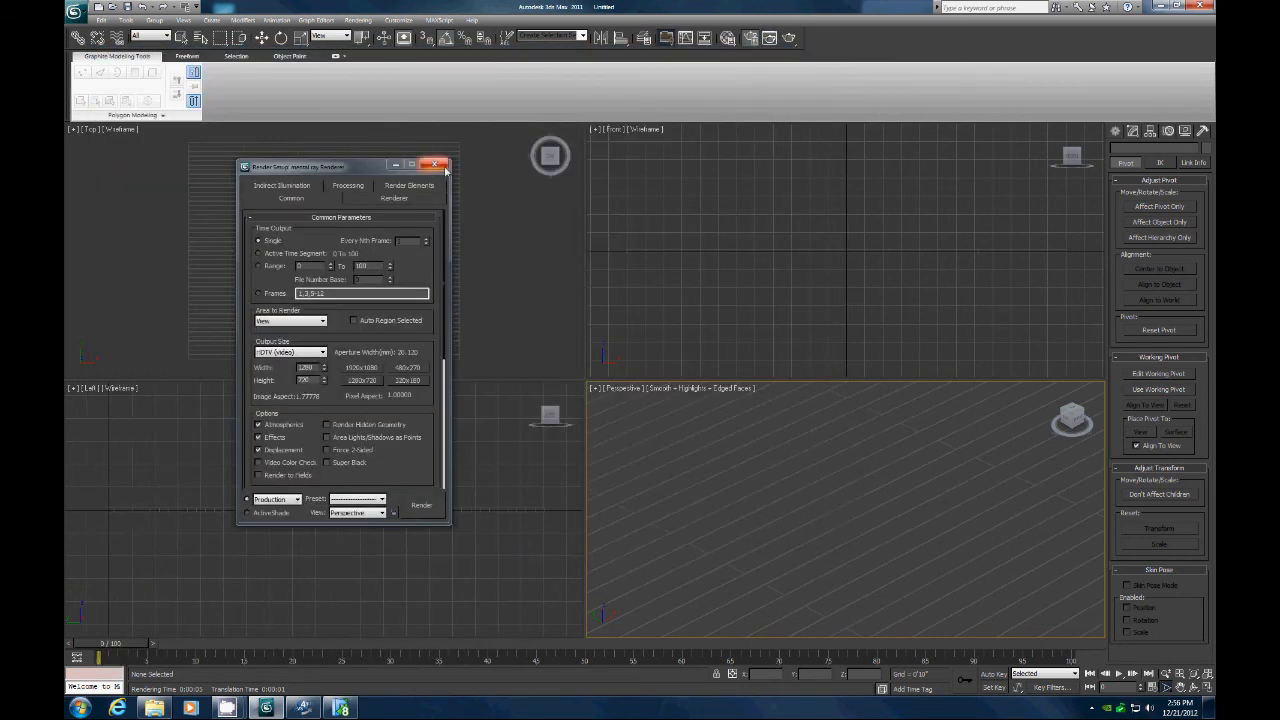
left_click(436, 164)
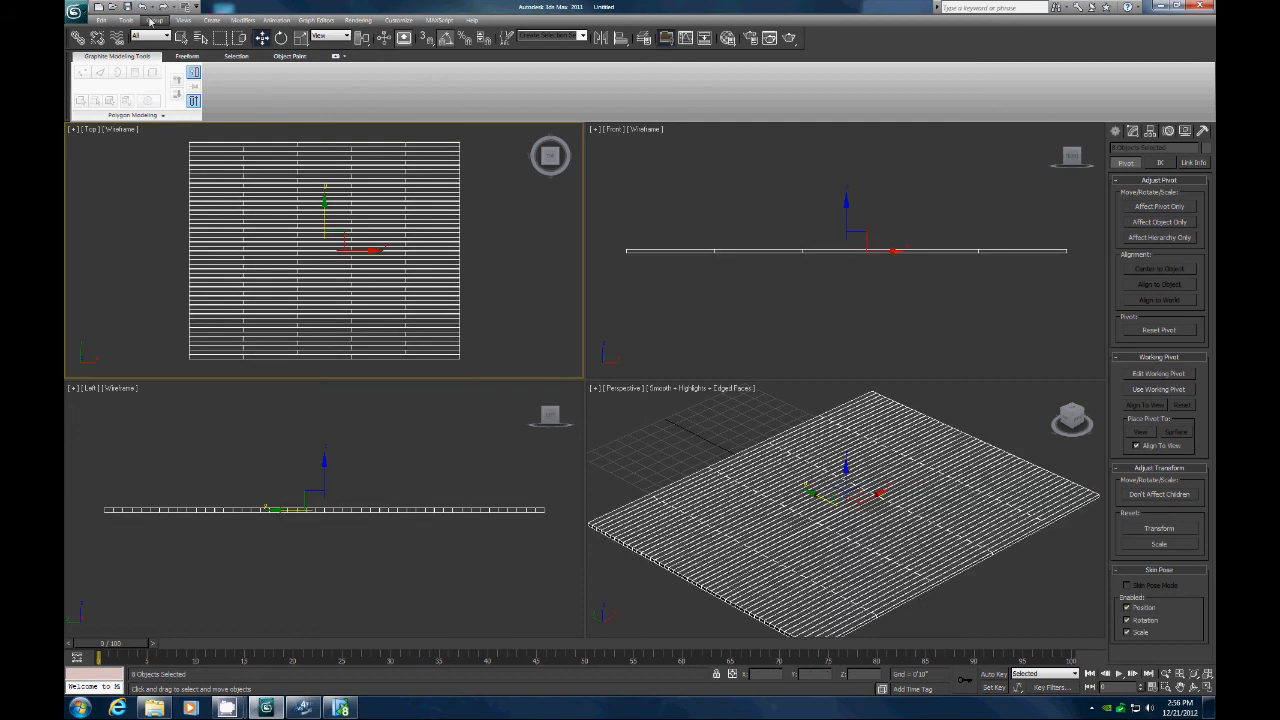
Group all the floor boards into one named group.
left_click(154, 20)
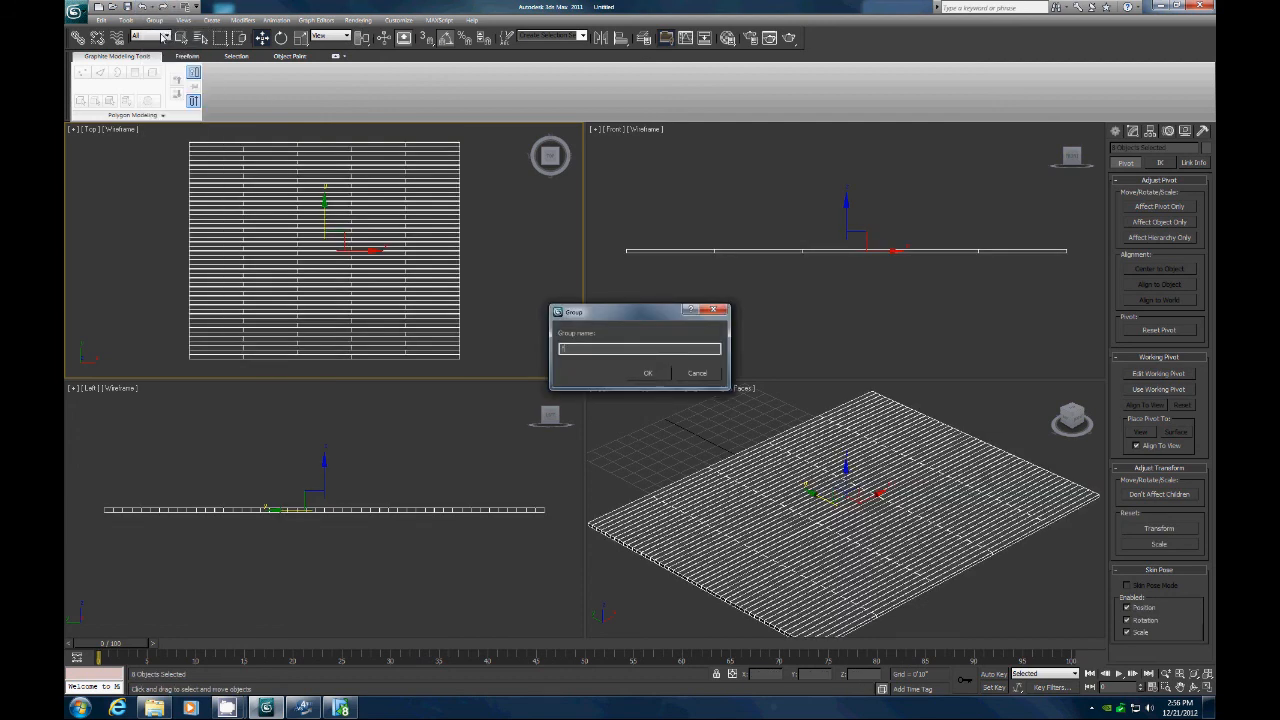
left_click(648, 372)
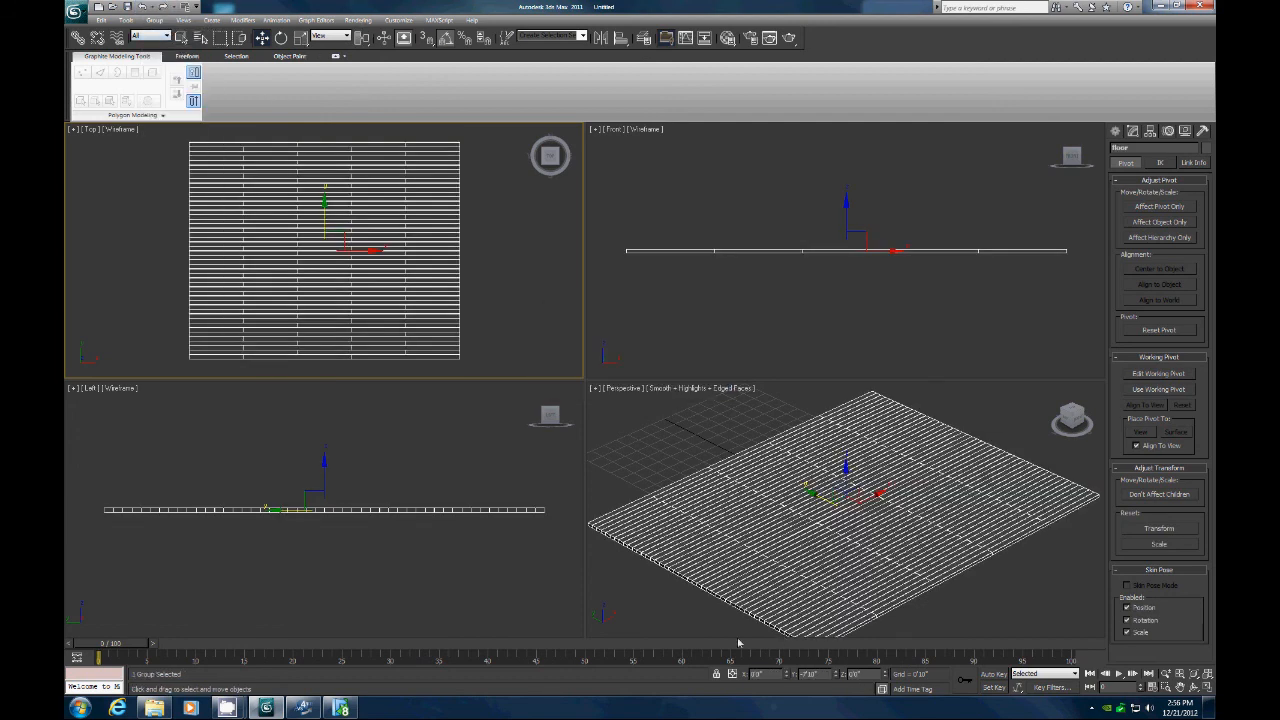